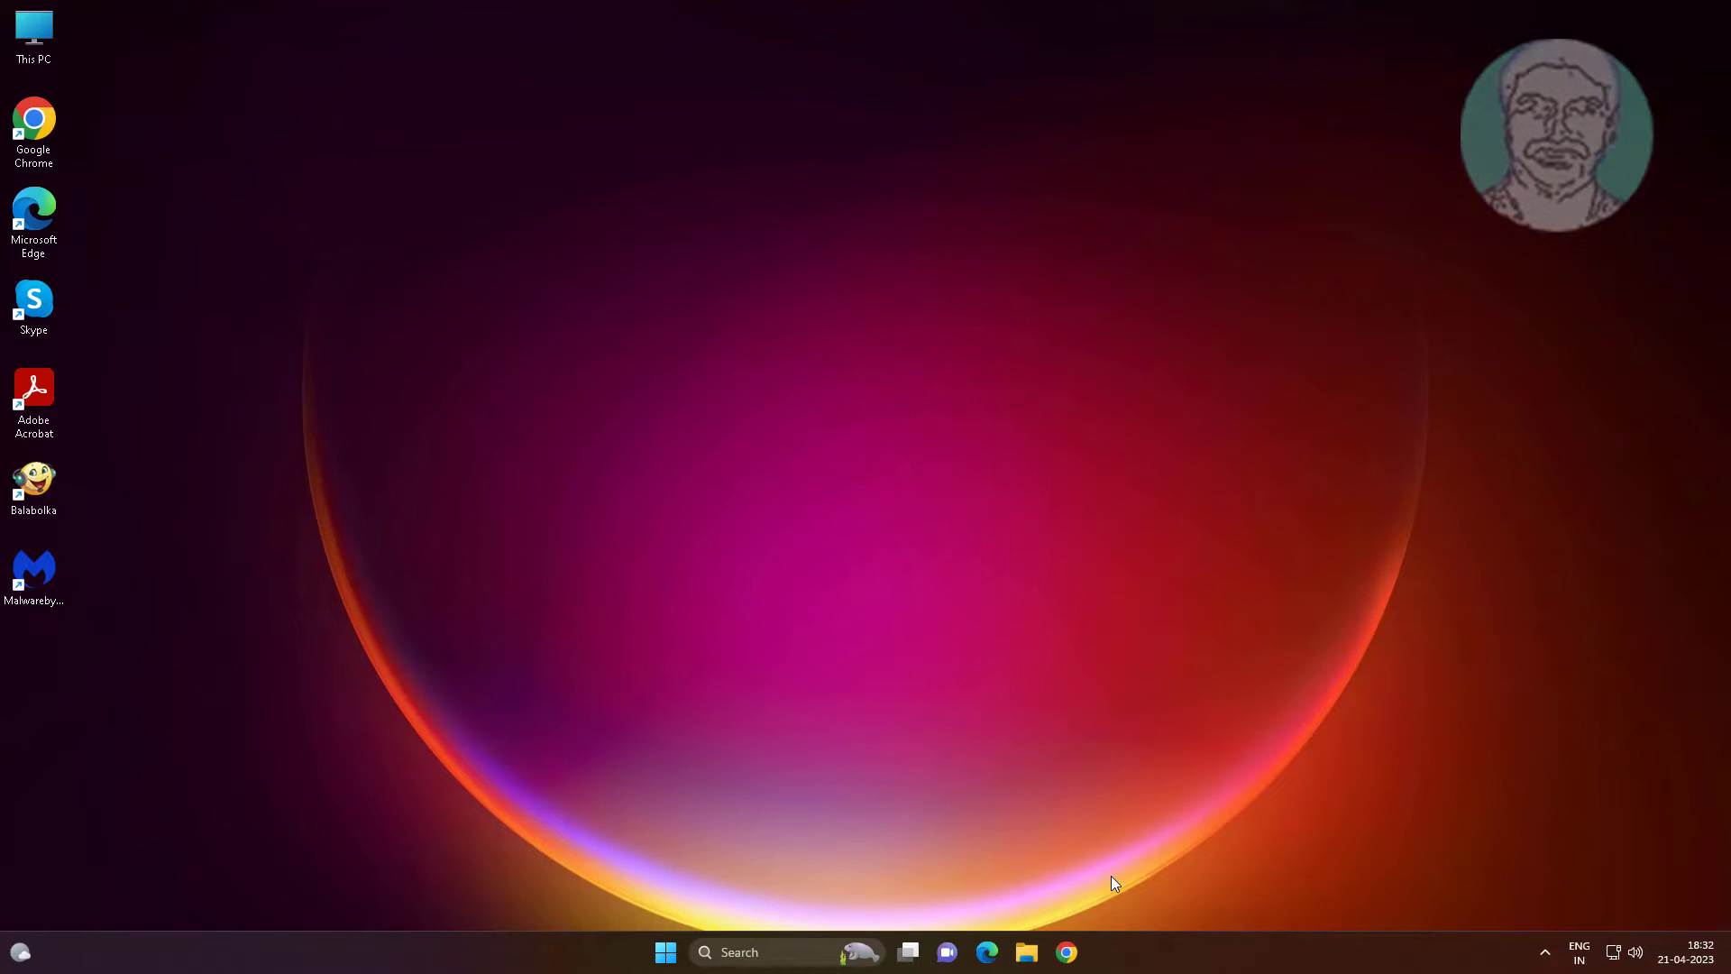
# Open File Explorer at This PC and show the See more commands menu
pyautogui.click(1026, 952)
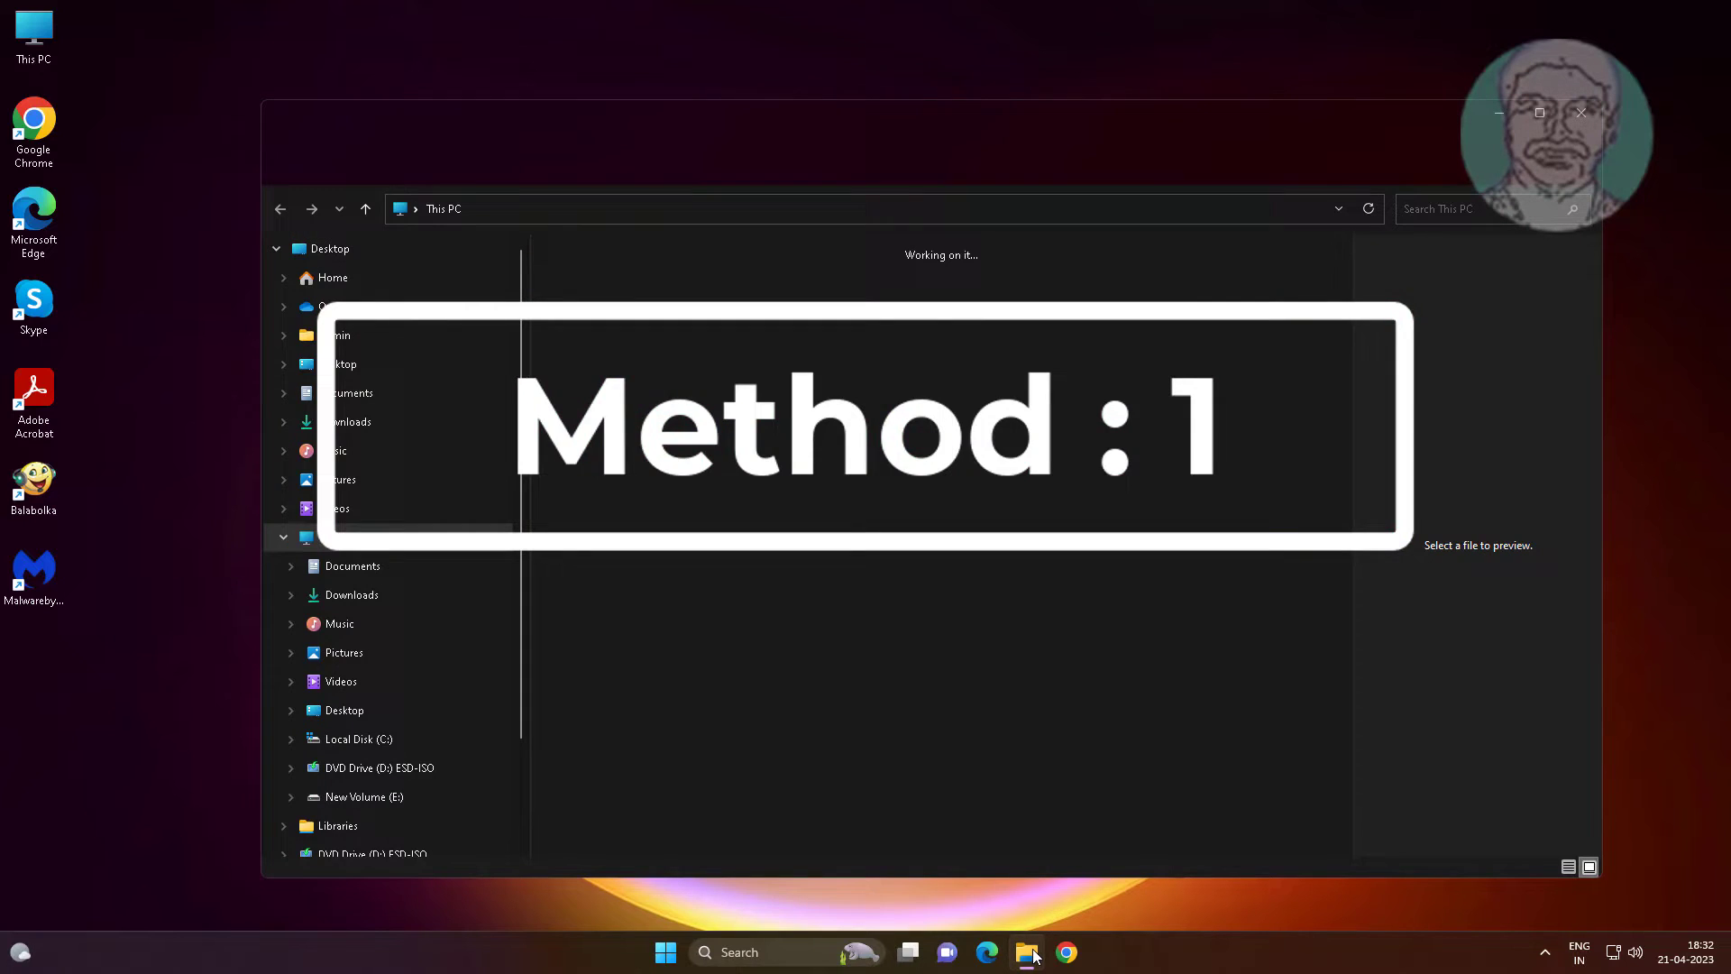
pyautogui.click(802, 160)
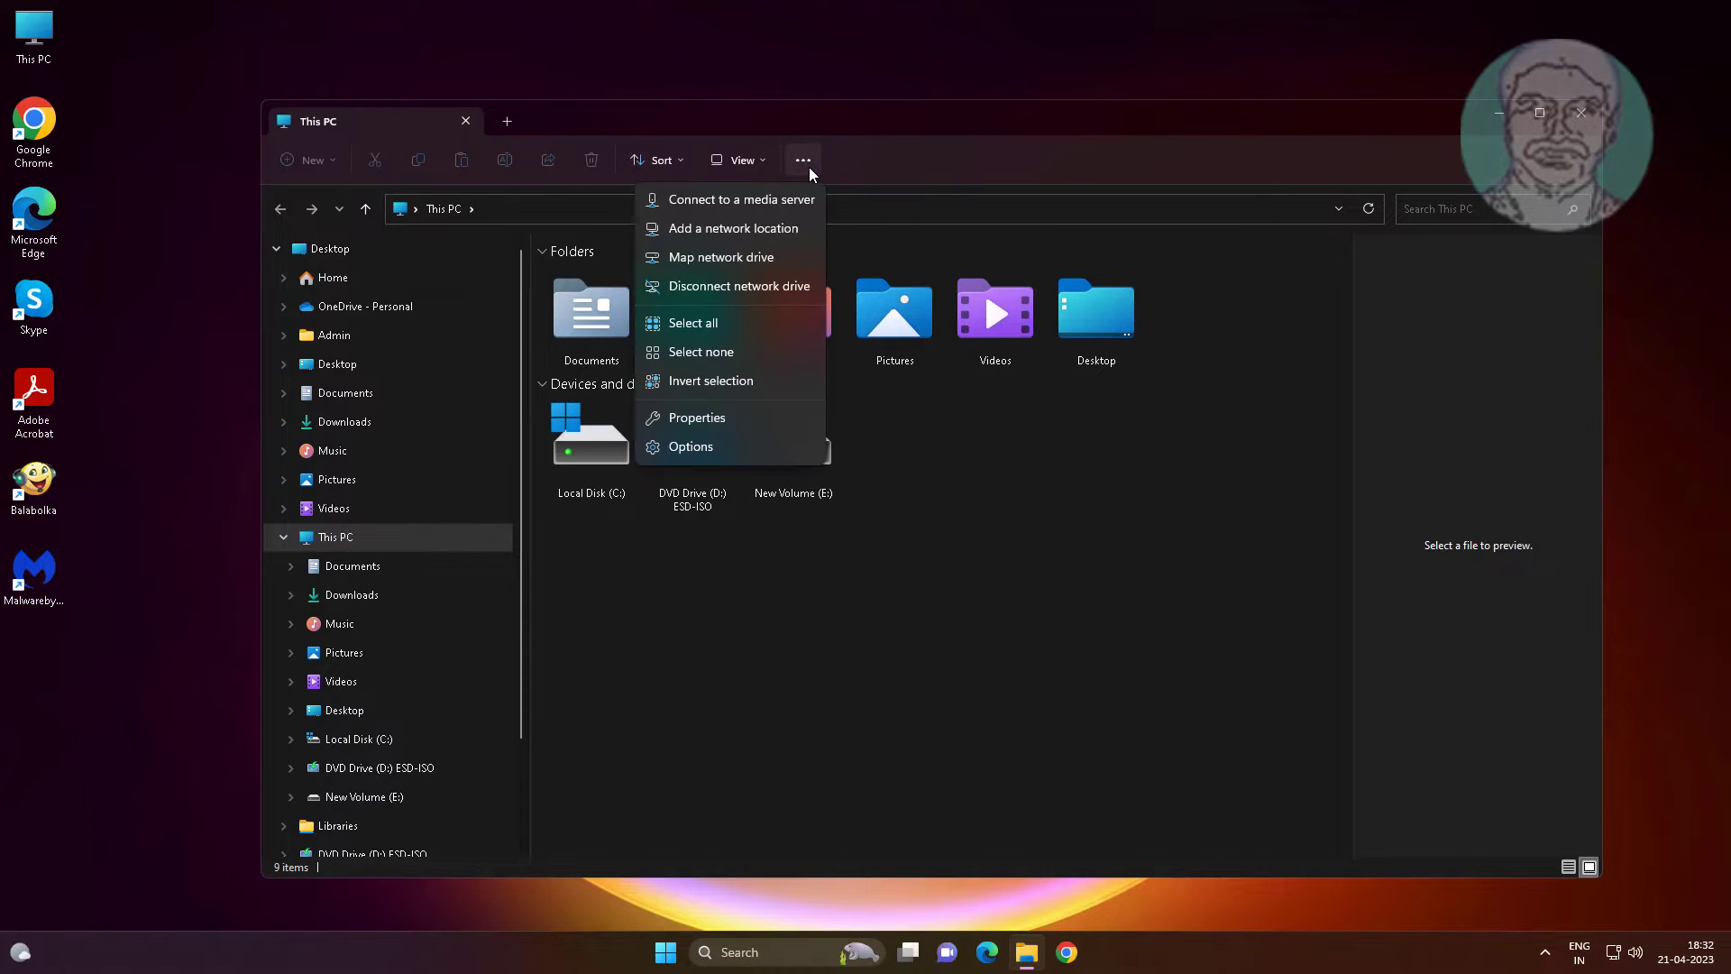
# In Folder Options, clear the File Explorer history and apply the change
pyautogui.click(689, 447)
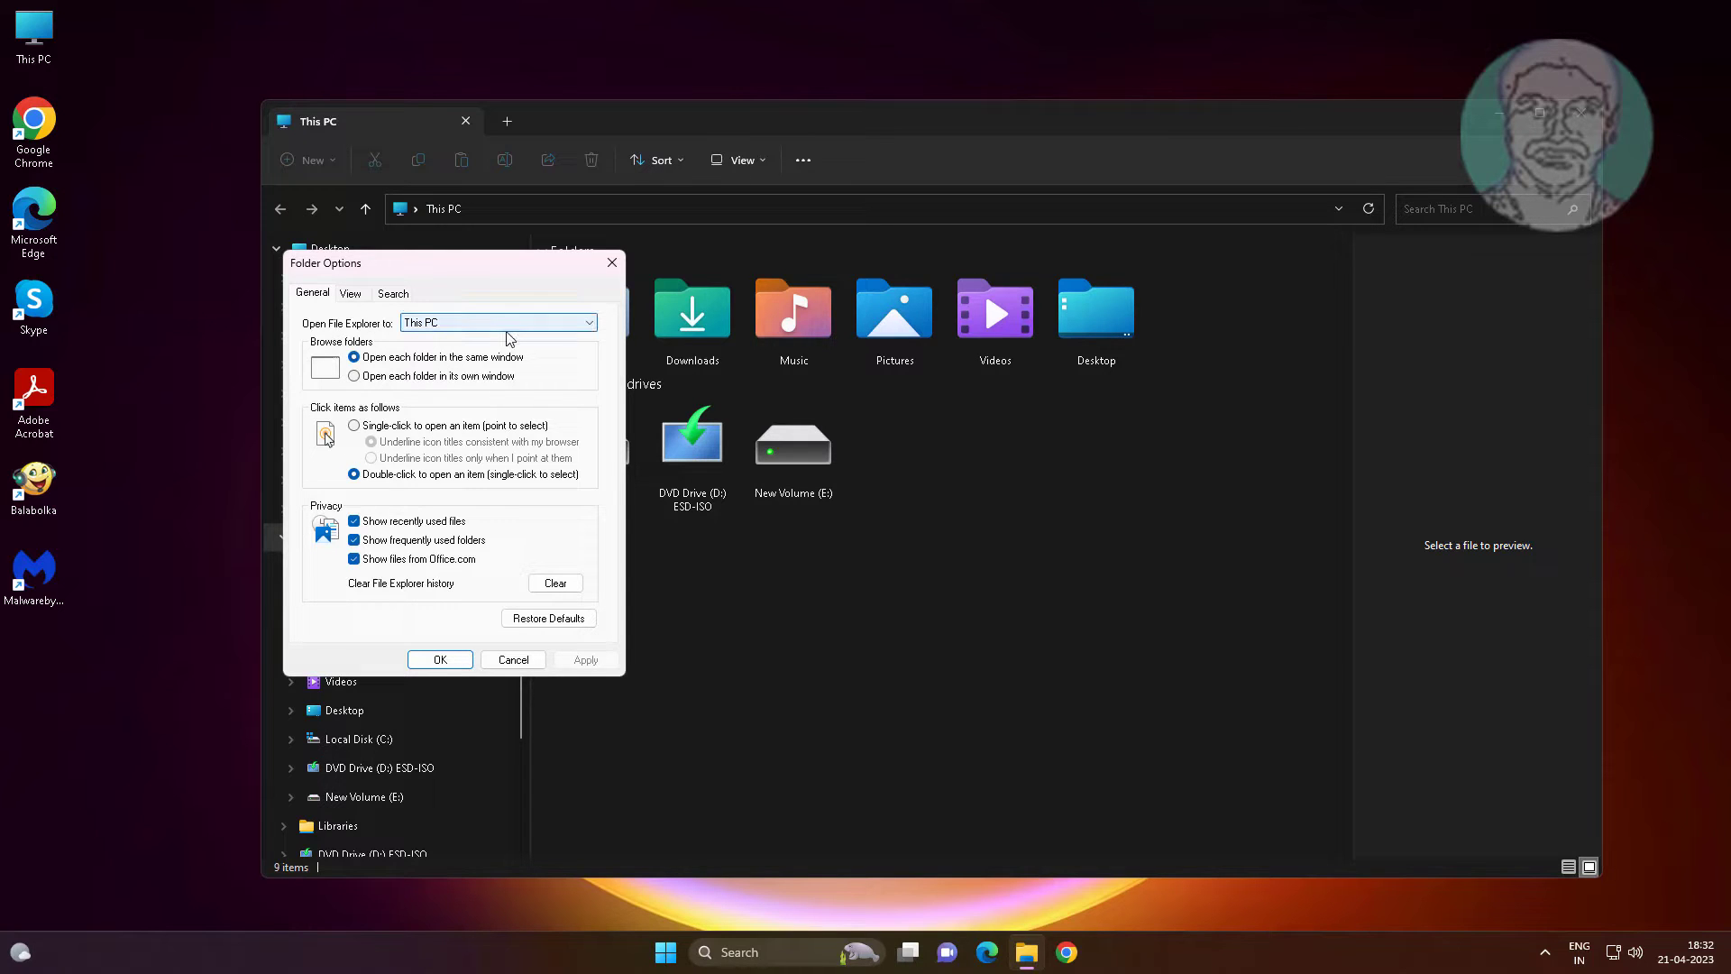
pyautogui.click(497, 321)
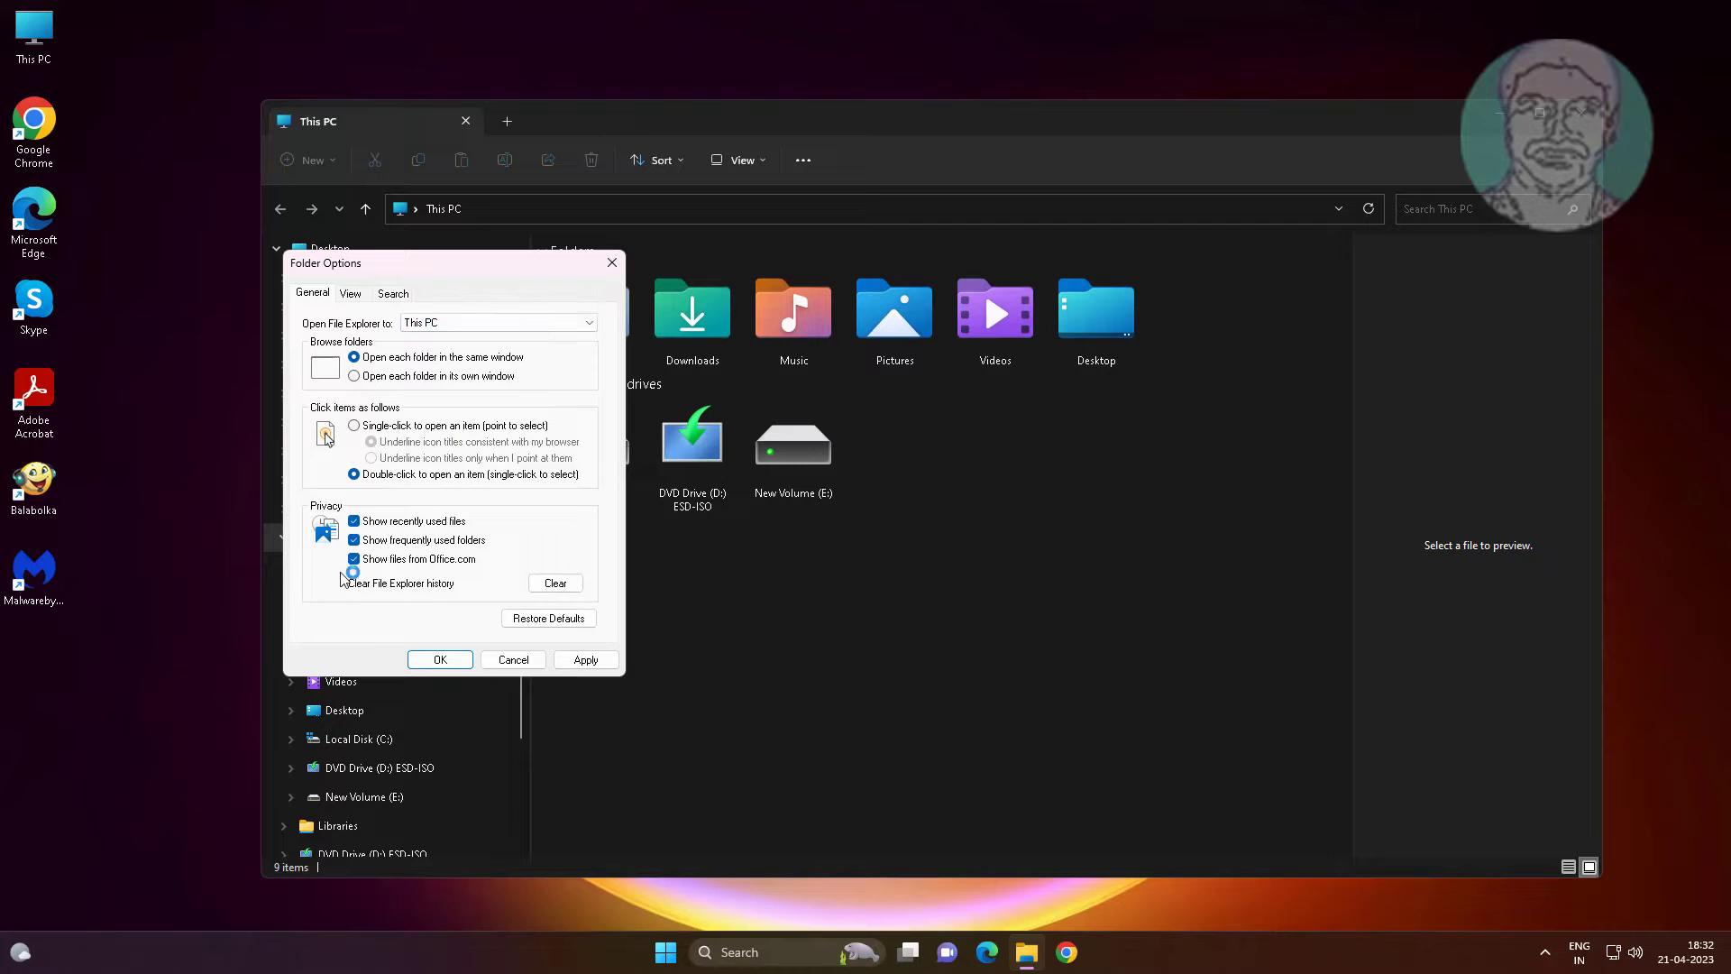
pyautogui.click(351, 583)
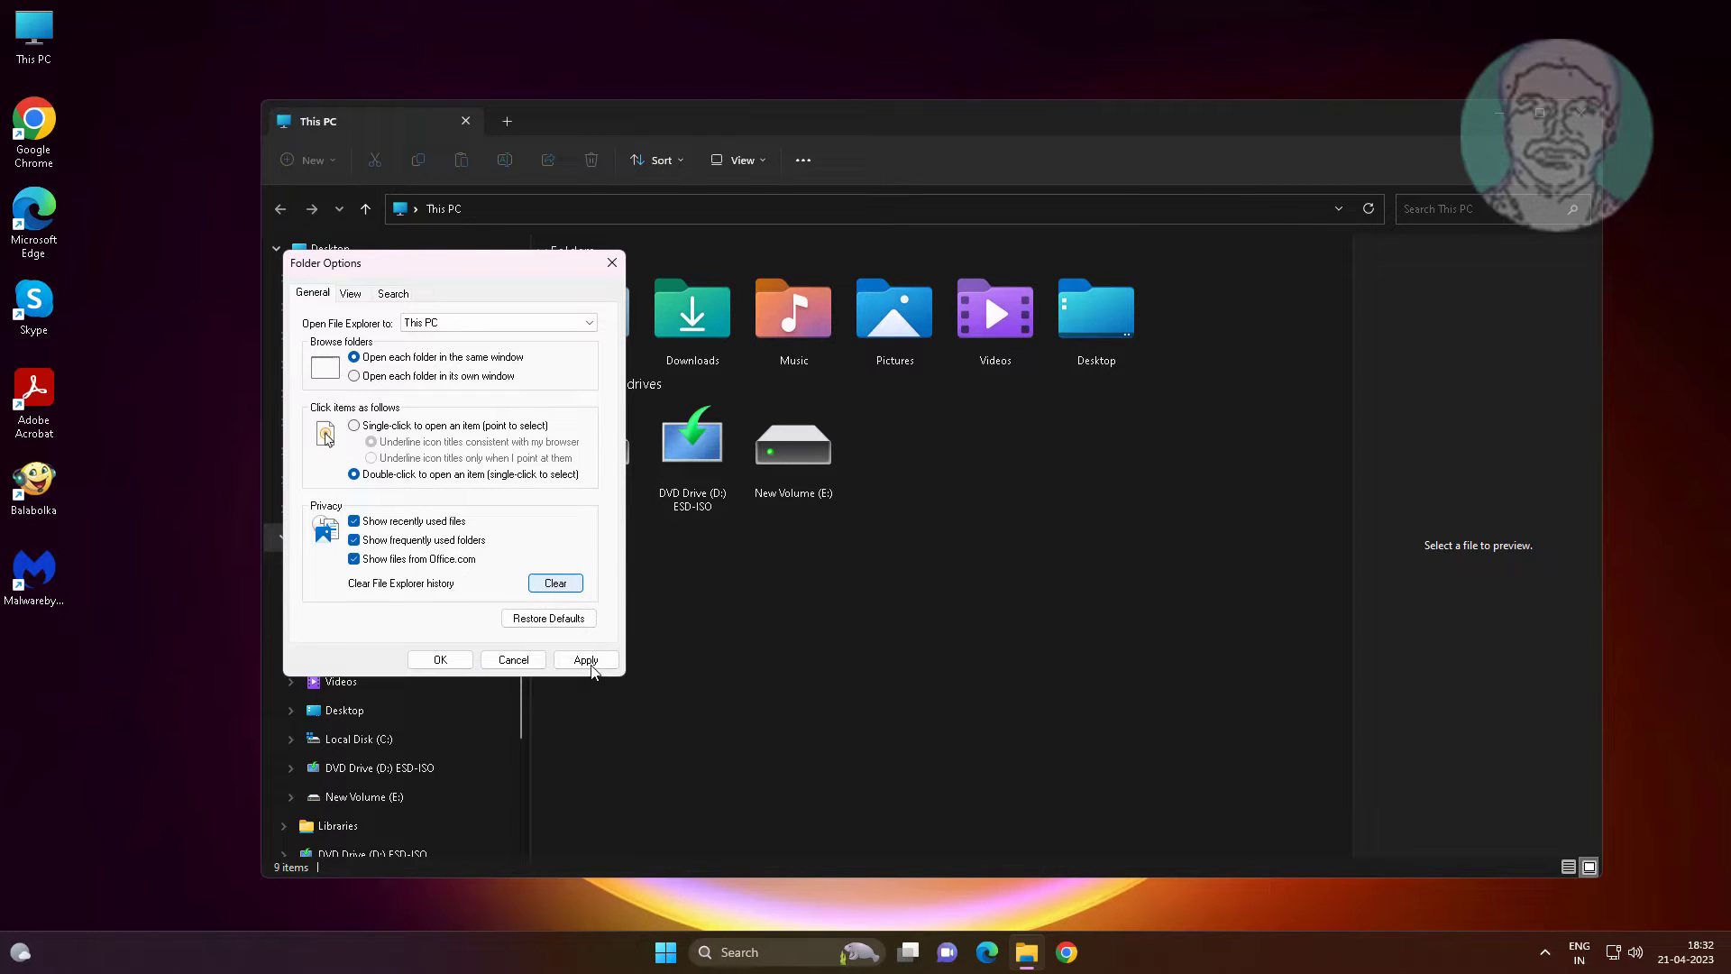
pyautogui.click(439, 659)
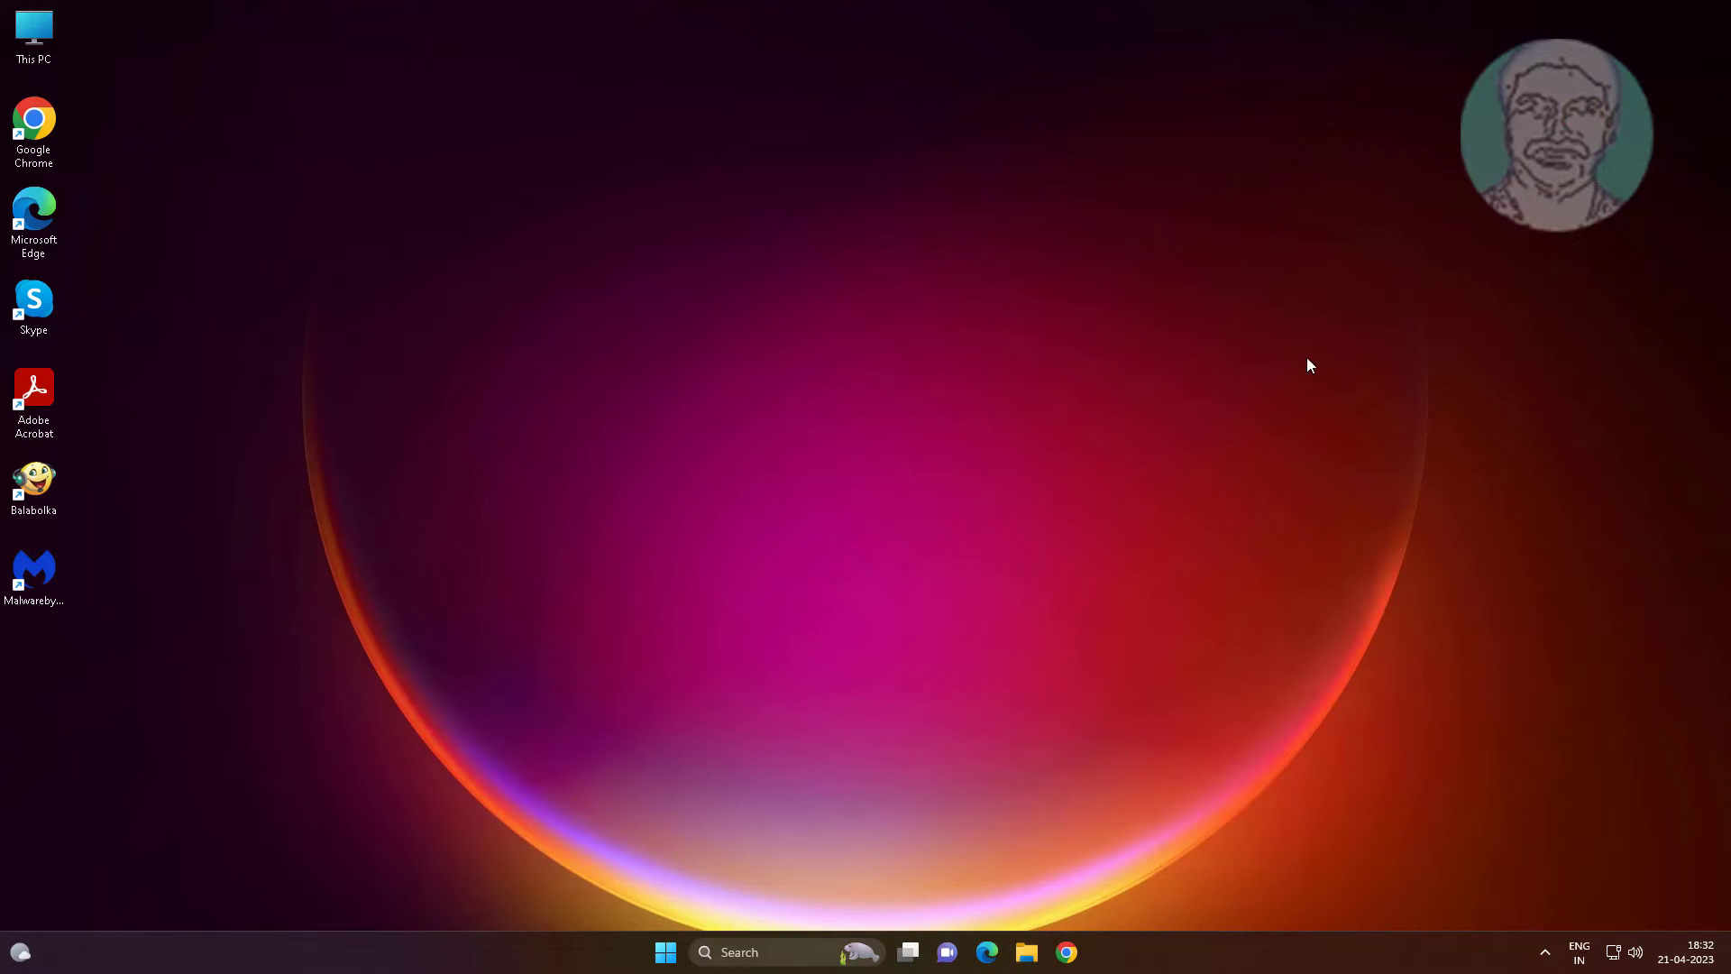
# Launch Task Manager from the Start button's right-click menu
pyautogui.rightClick(665, 952)
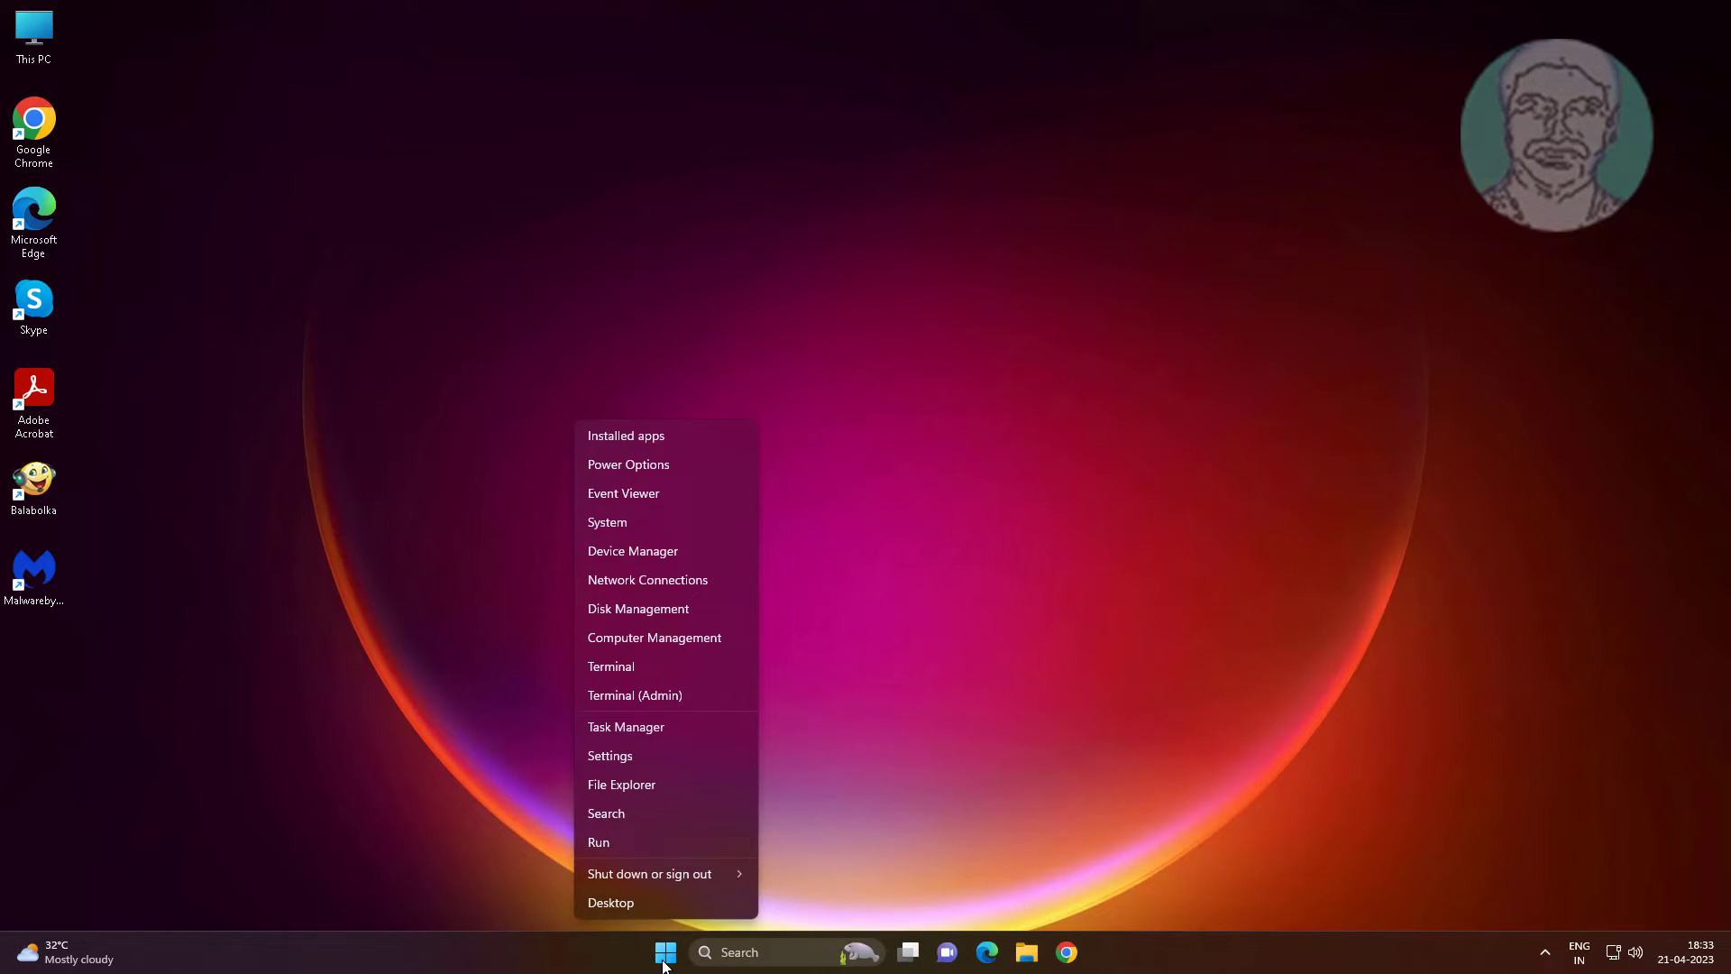
pyautogui.moveTo(911, 891)
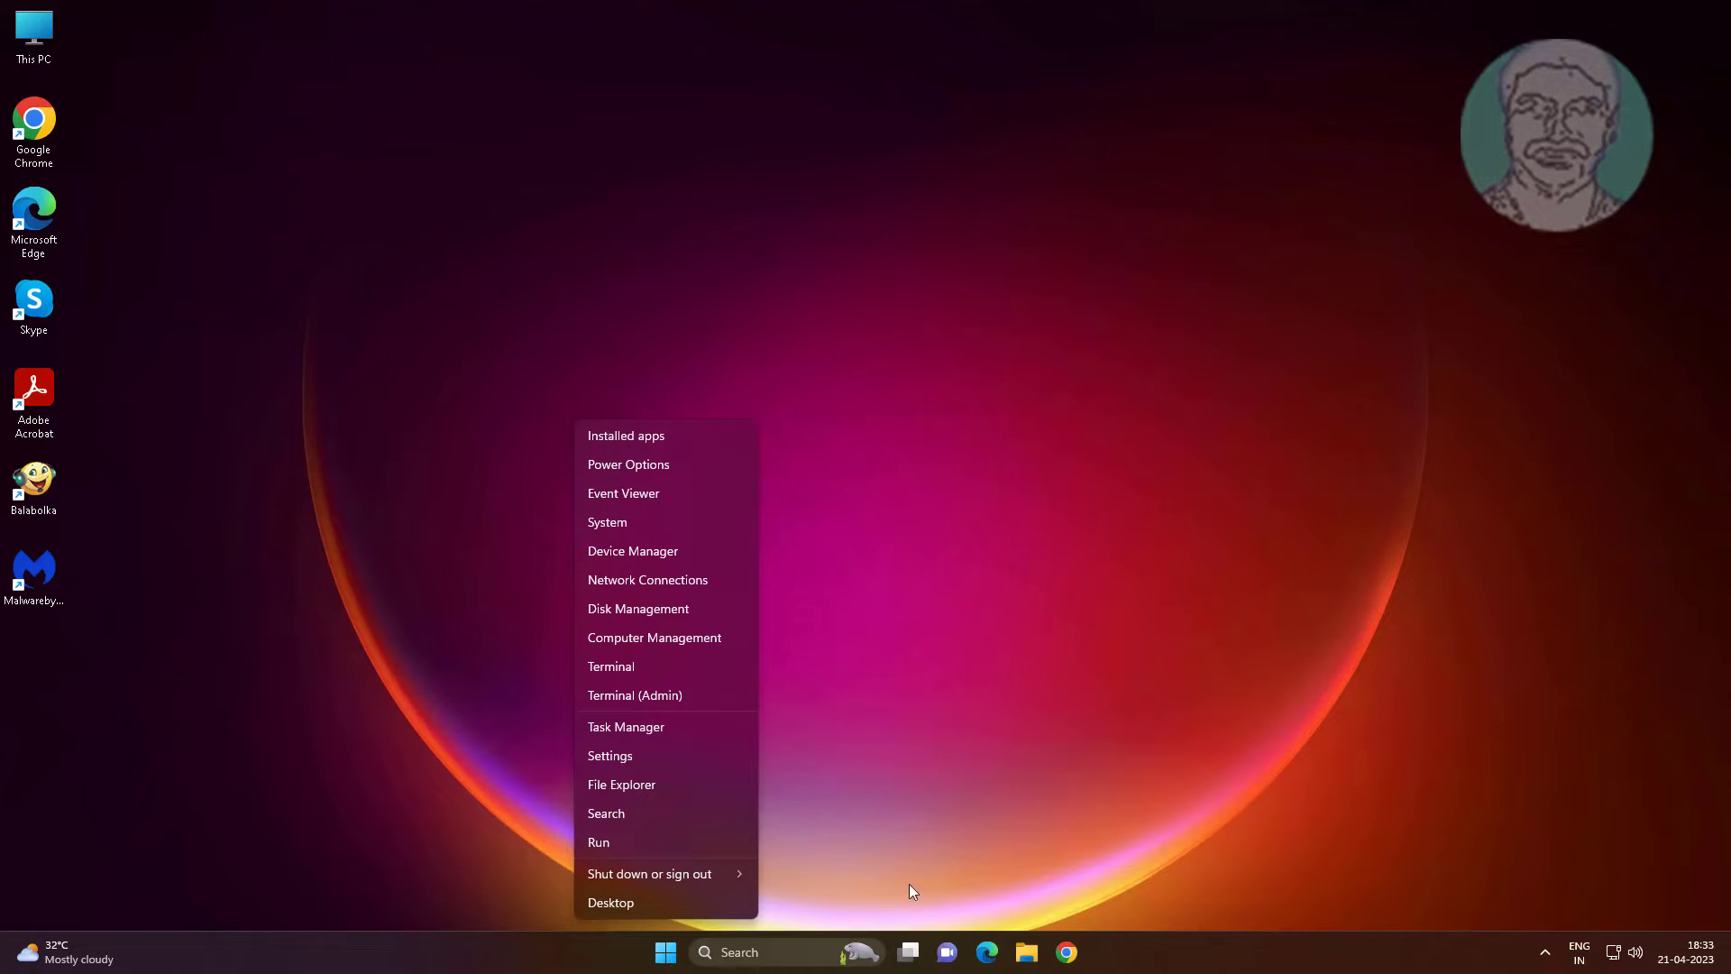
pyautogui.click(620, 728)
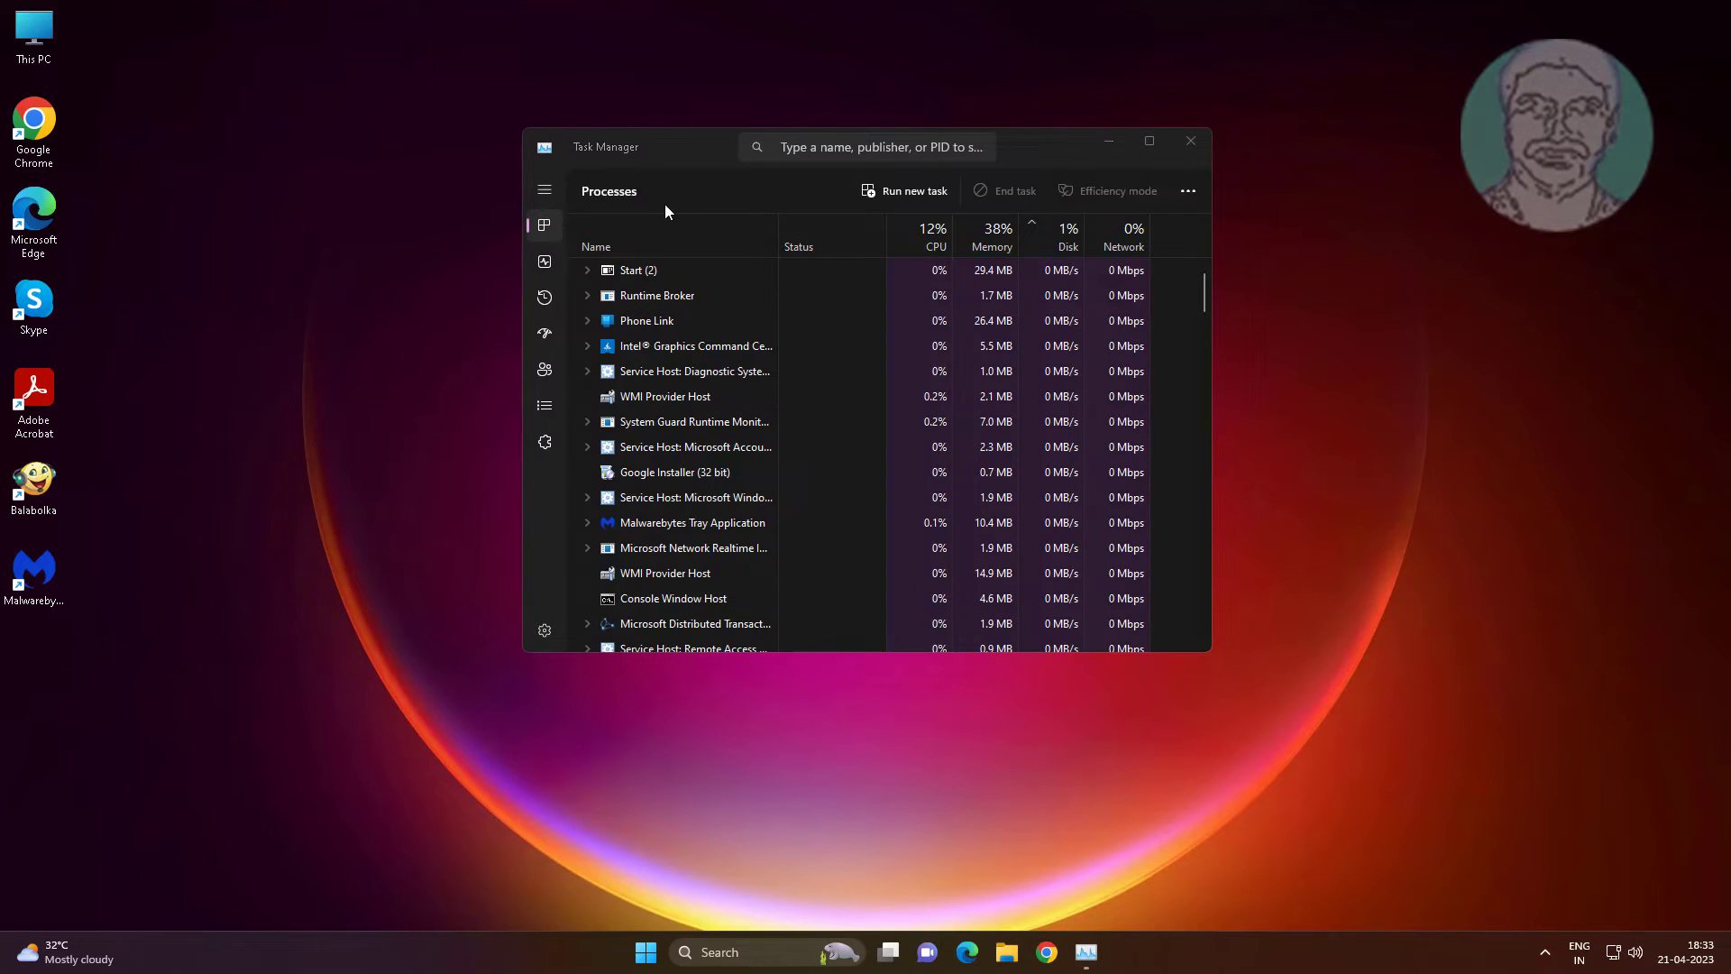
# Find Windows Explorer in the Processes list and end its task
pyautogui.click(695, 447)
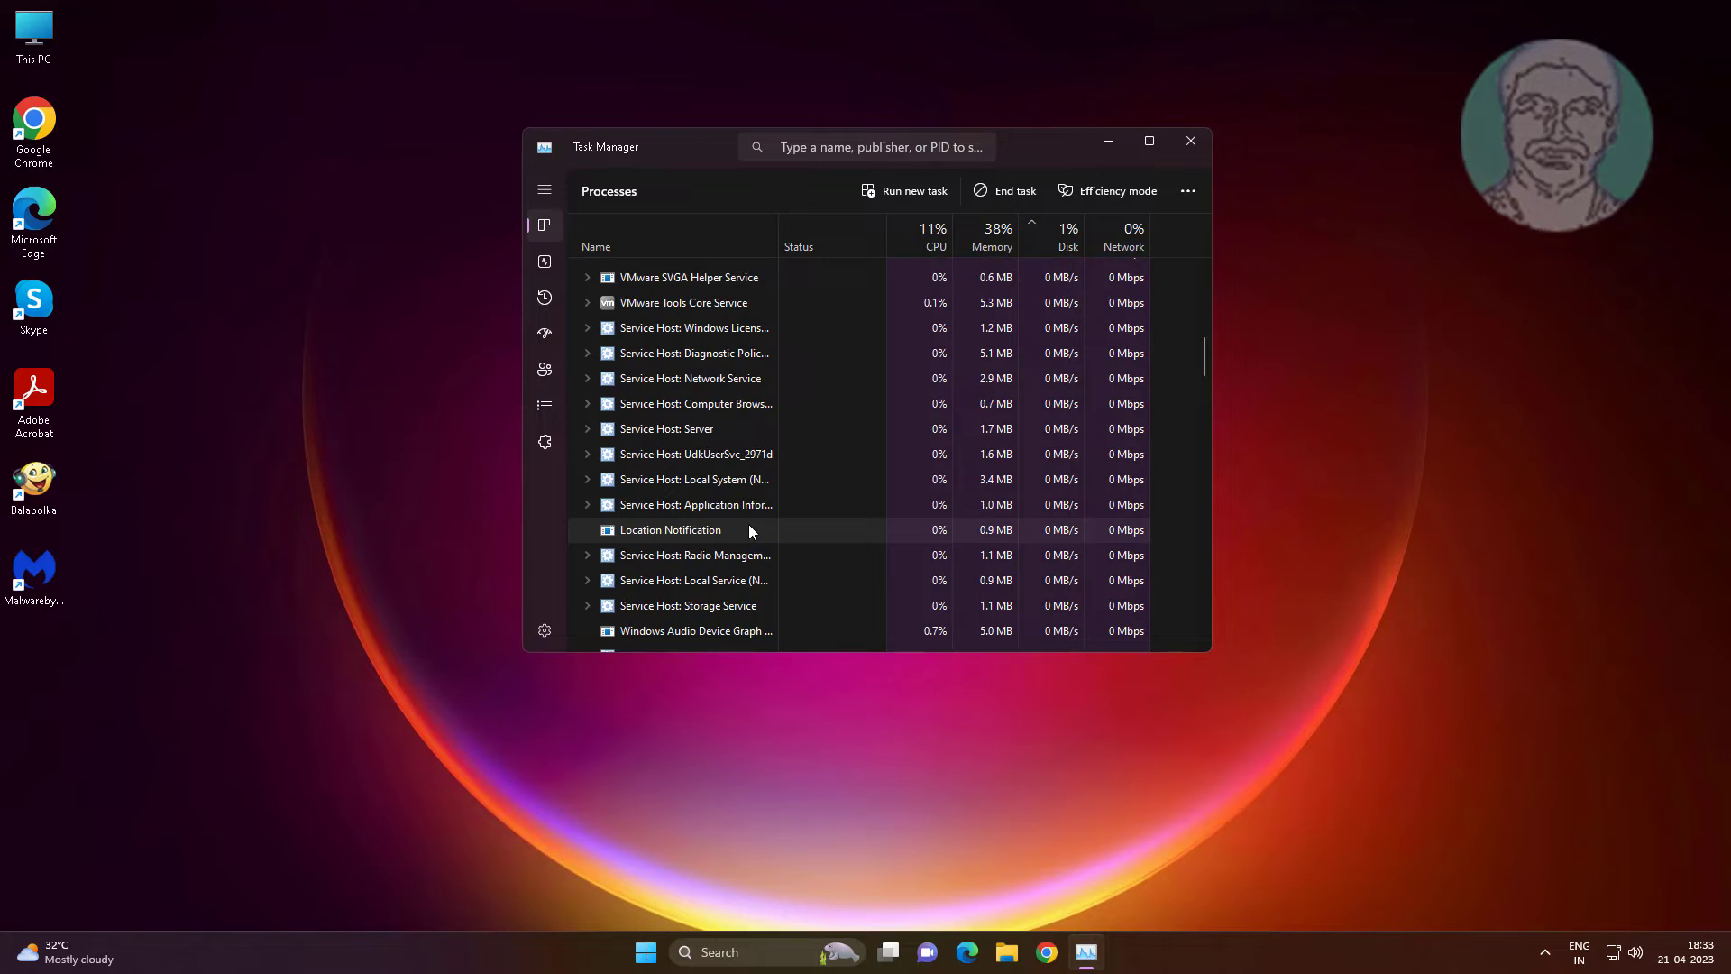
pyautogui.scroll(-3)
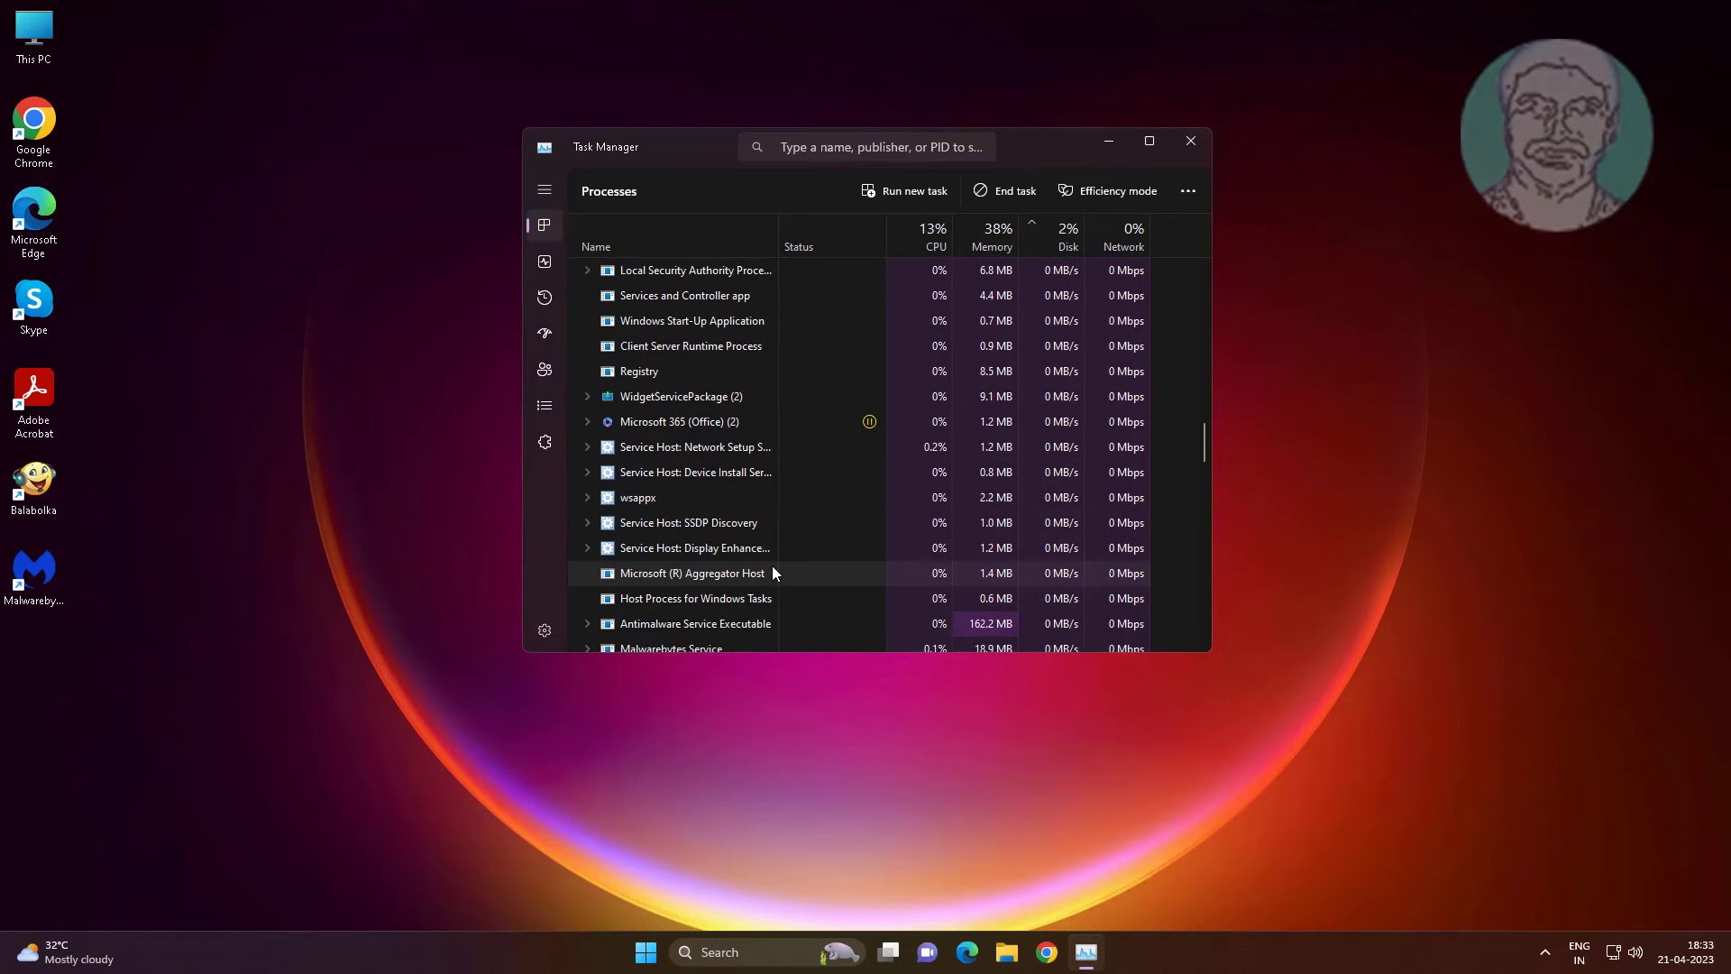
pyautogui.scroll(-3)
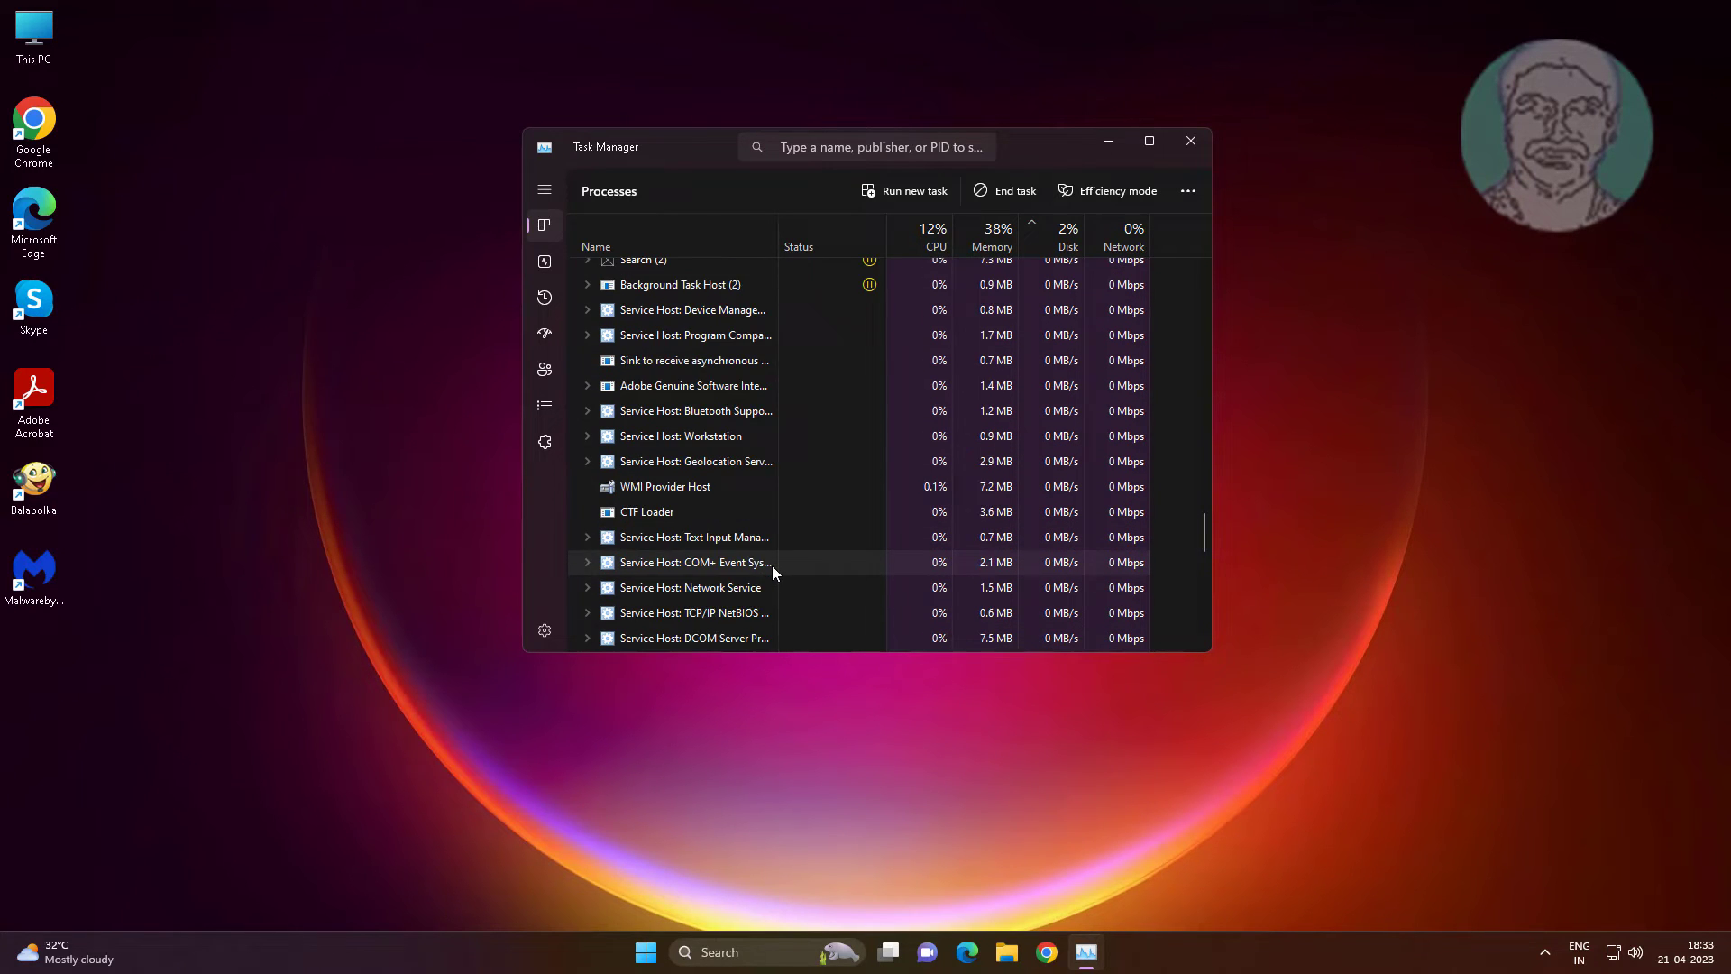
pyautogui.scroll(-3)
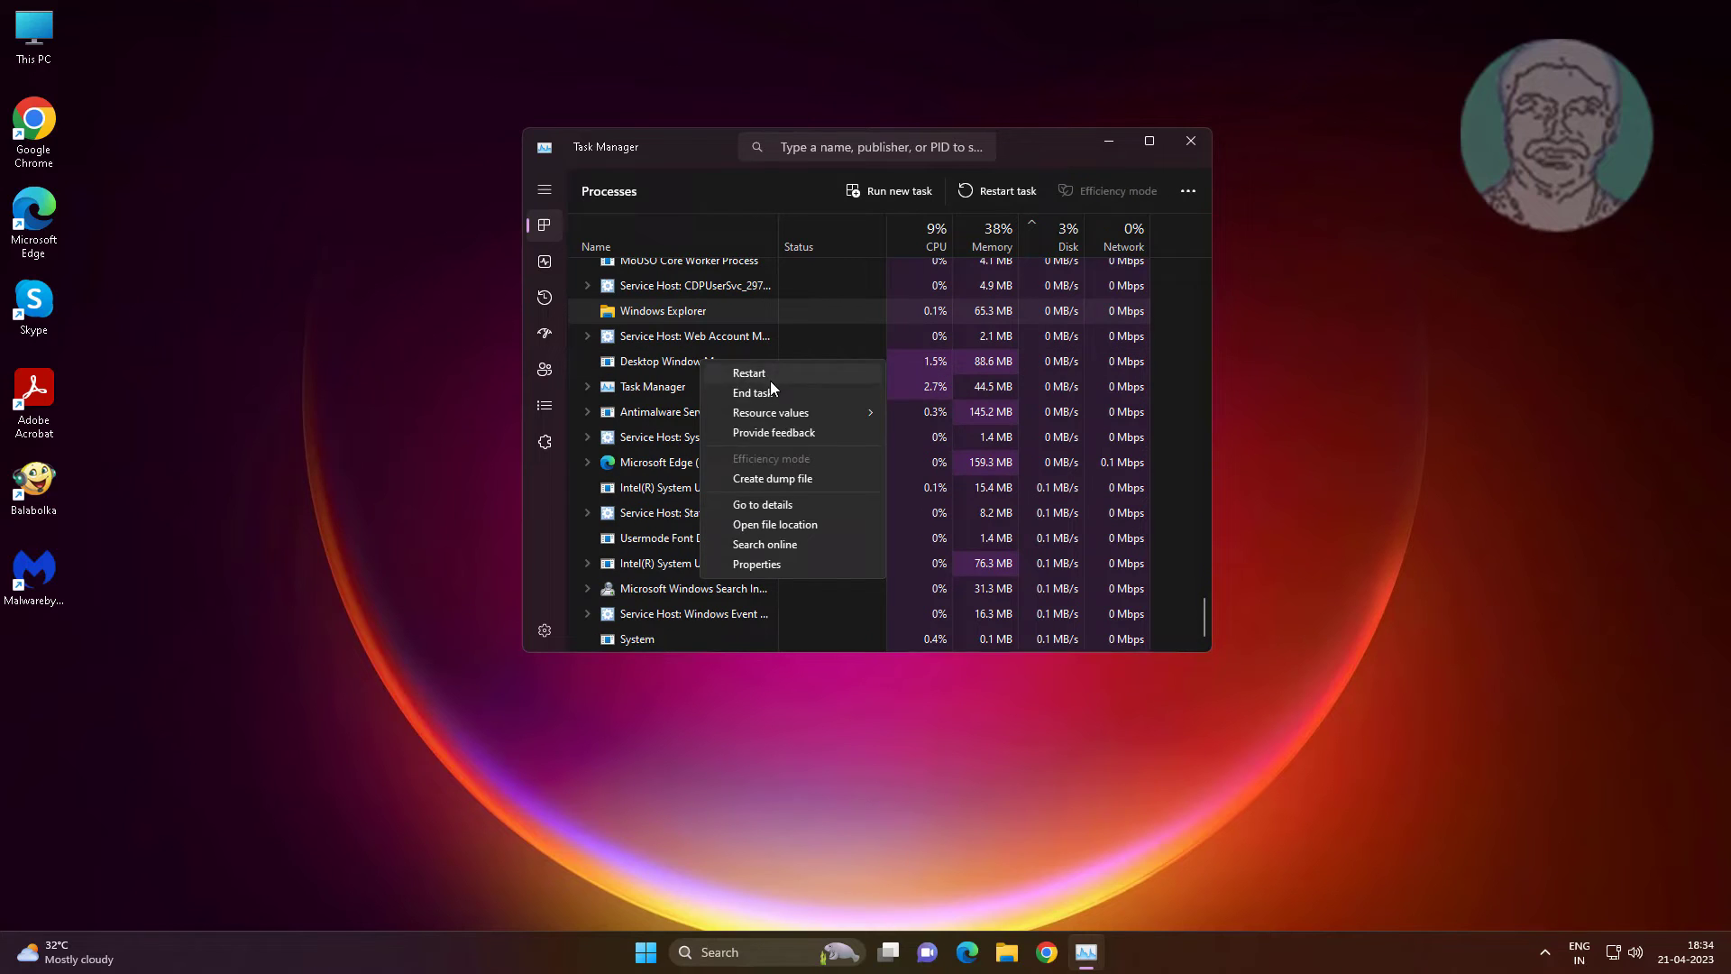
pyautogui.click(749, 372)
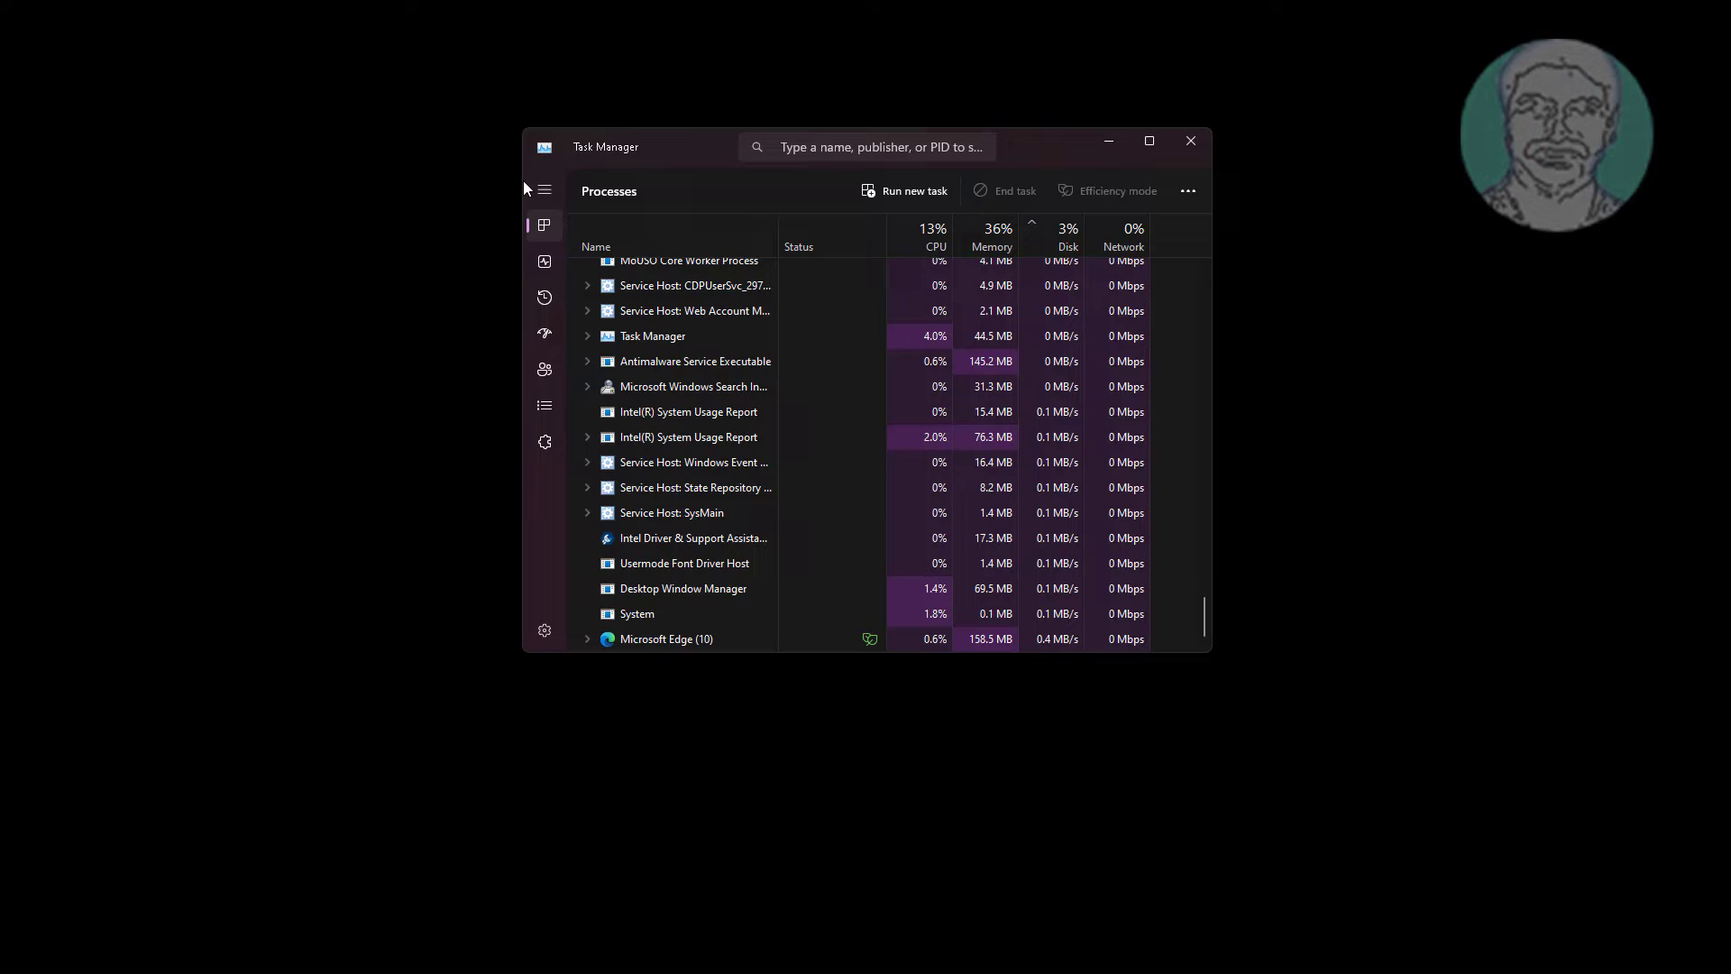
# Run explorer.exe as a new task with administrative privileges, then close Task Manager
pyautogui.click(904, 190)
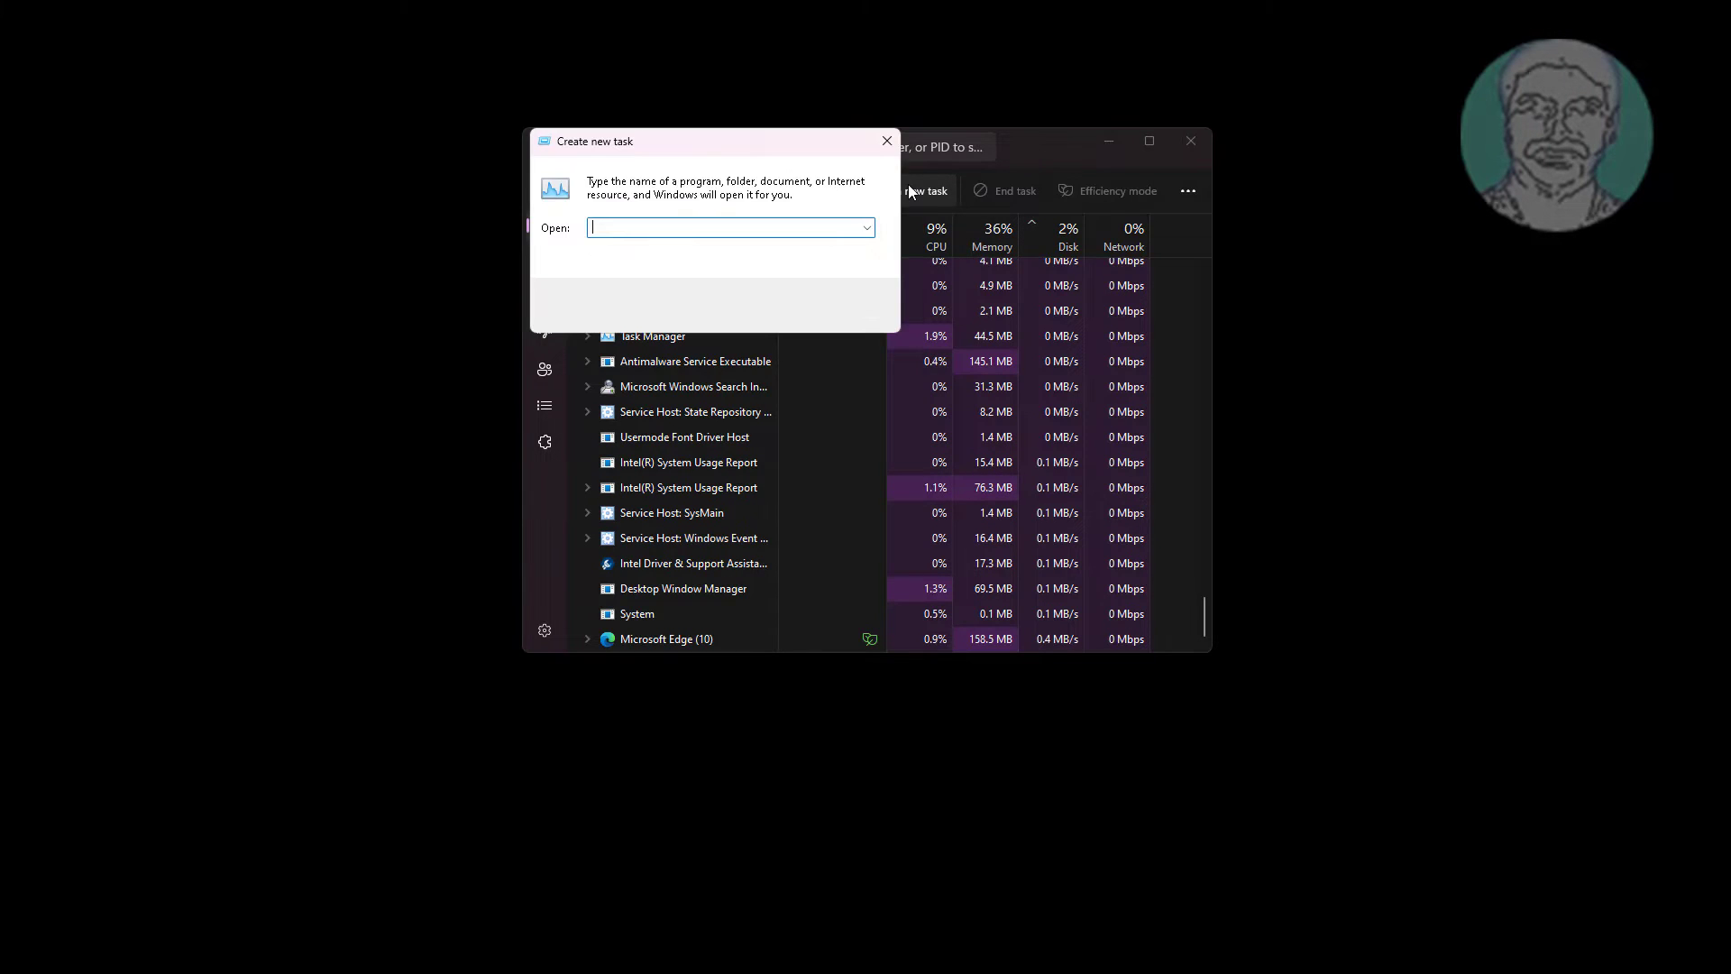
pyautogui.write('explorer.exe')
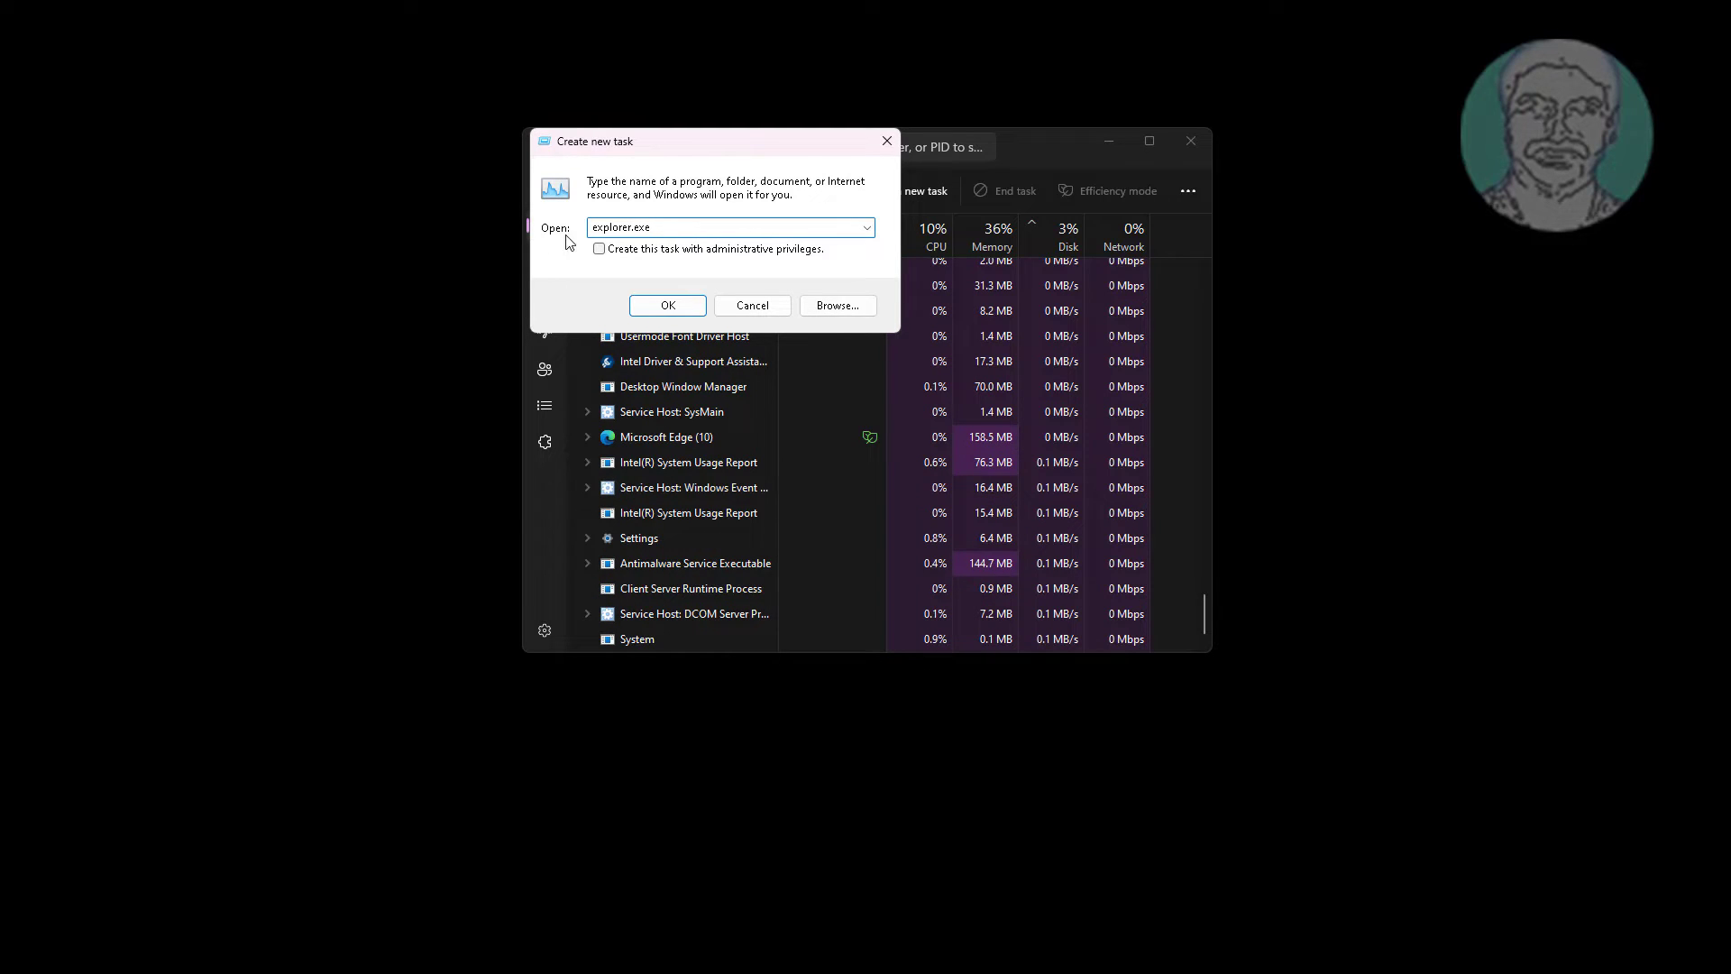
pyautogui.click(599, 249)
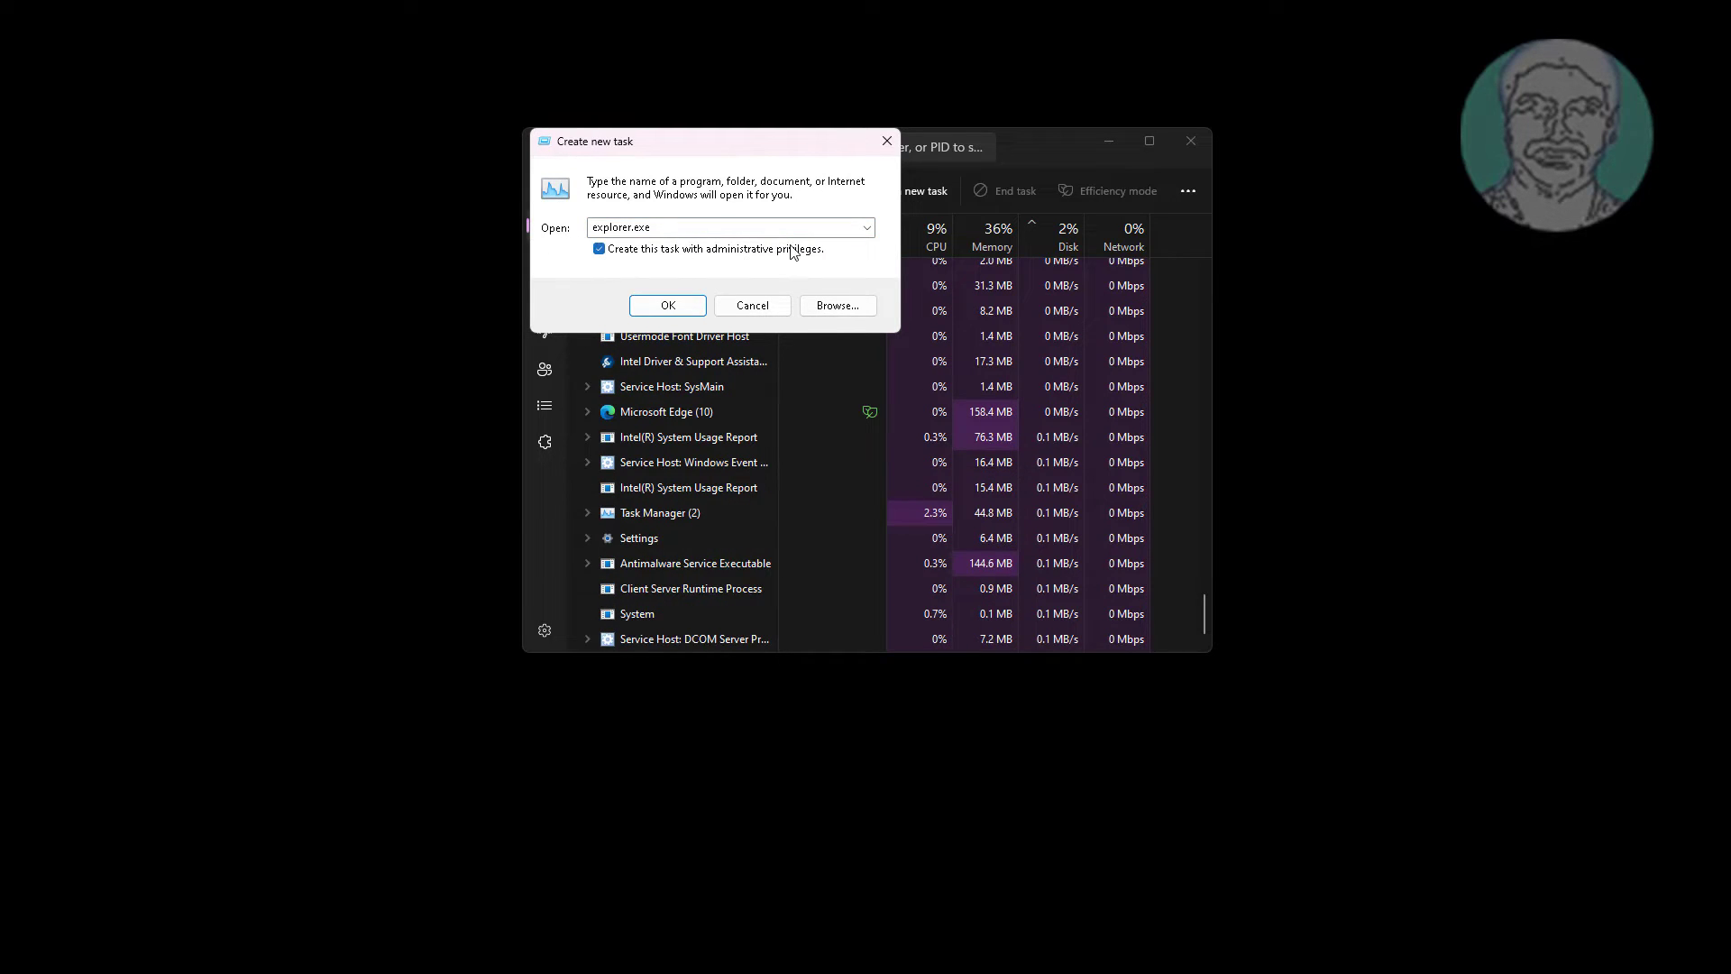
pyautogui.click(665, 305)
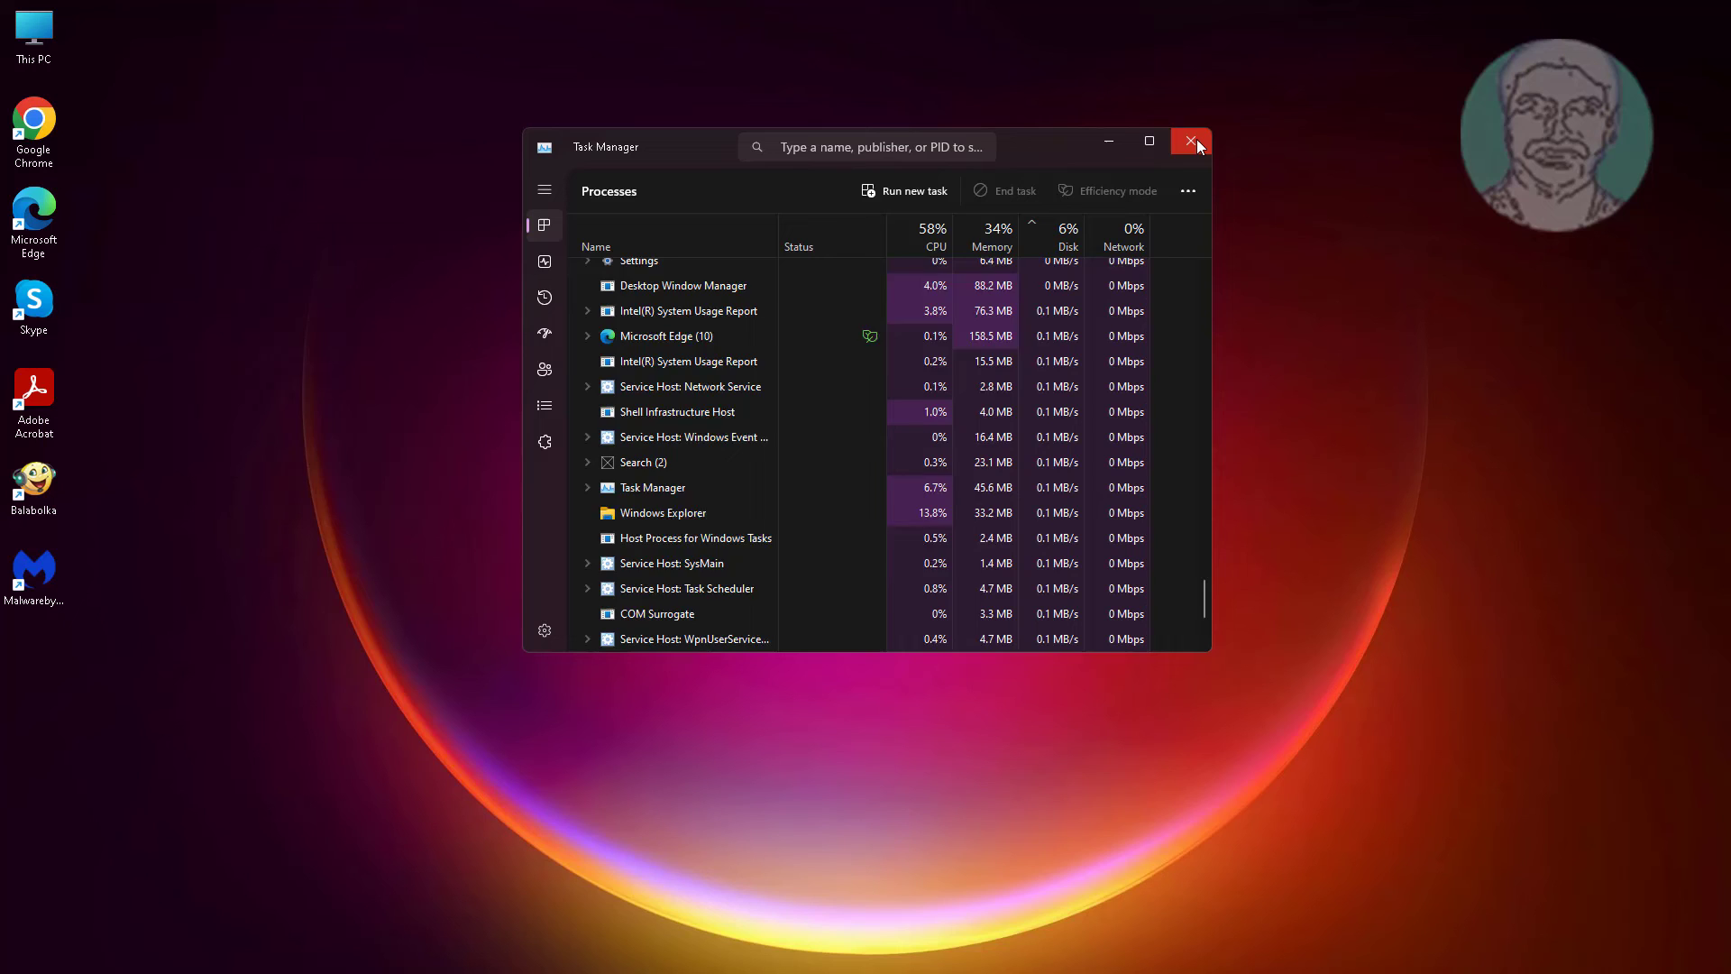
pyautogui.click(1190, 142)
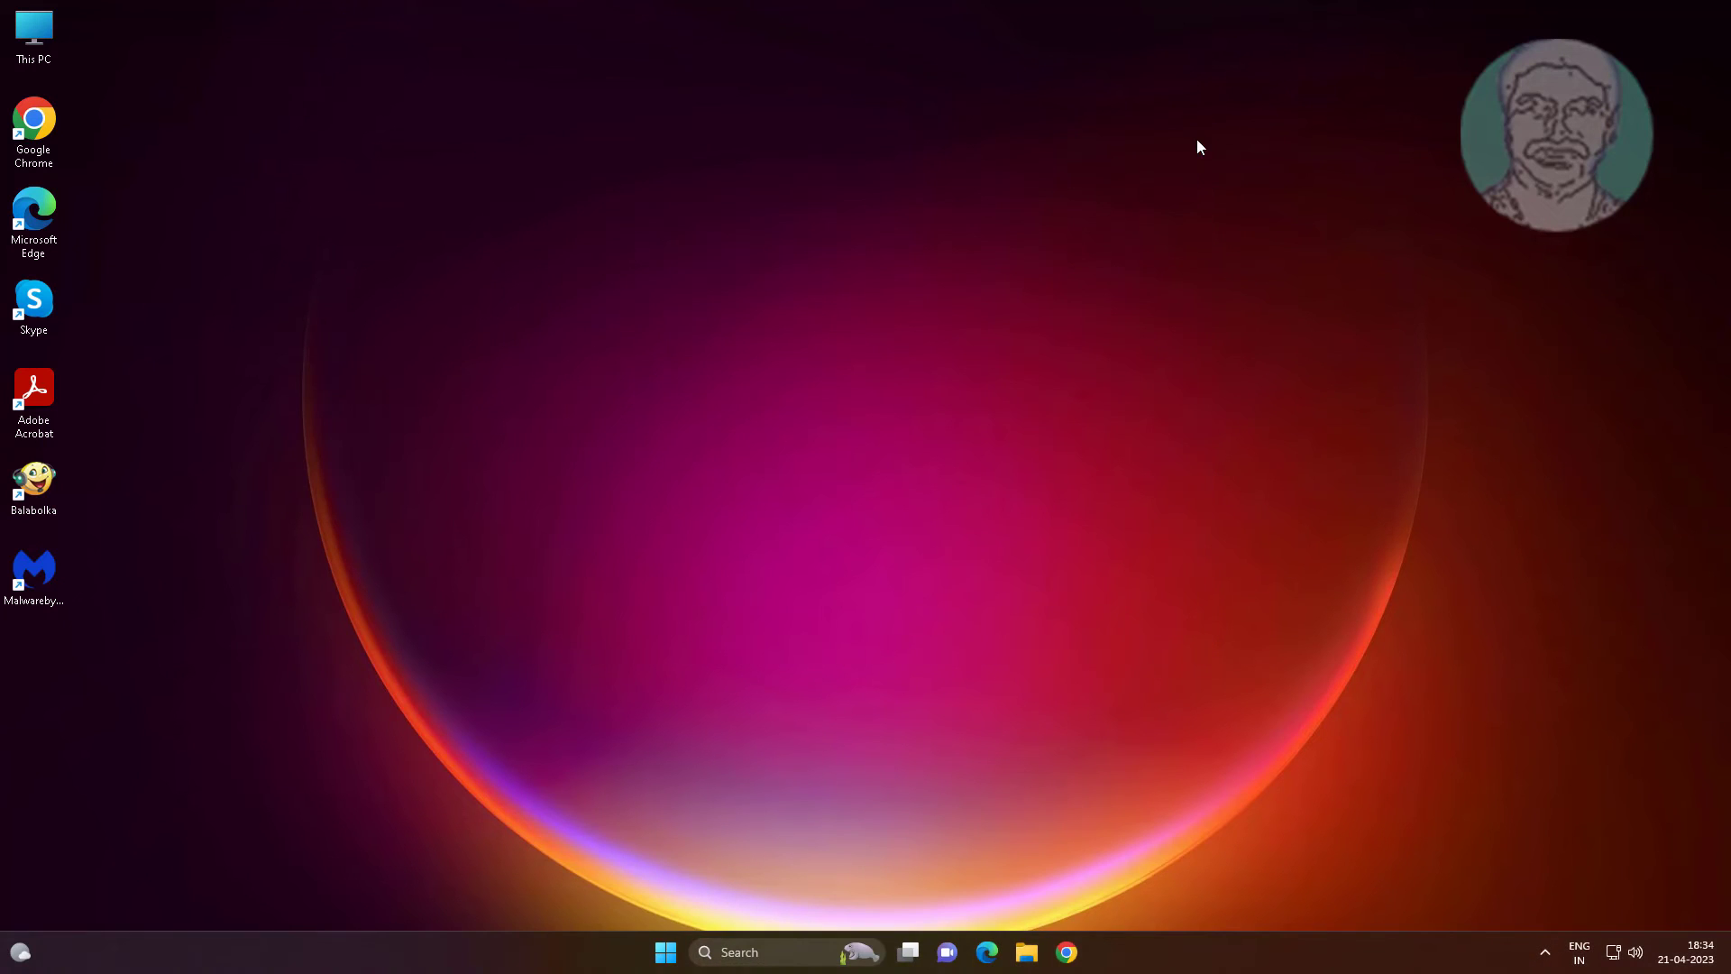
# Uncheck Preview pane and Details pane under View > Show, then close File Explorer
pyautogui.click(738, 159)
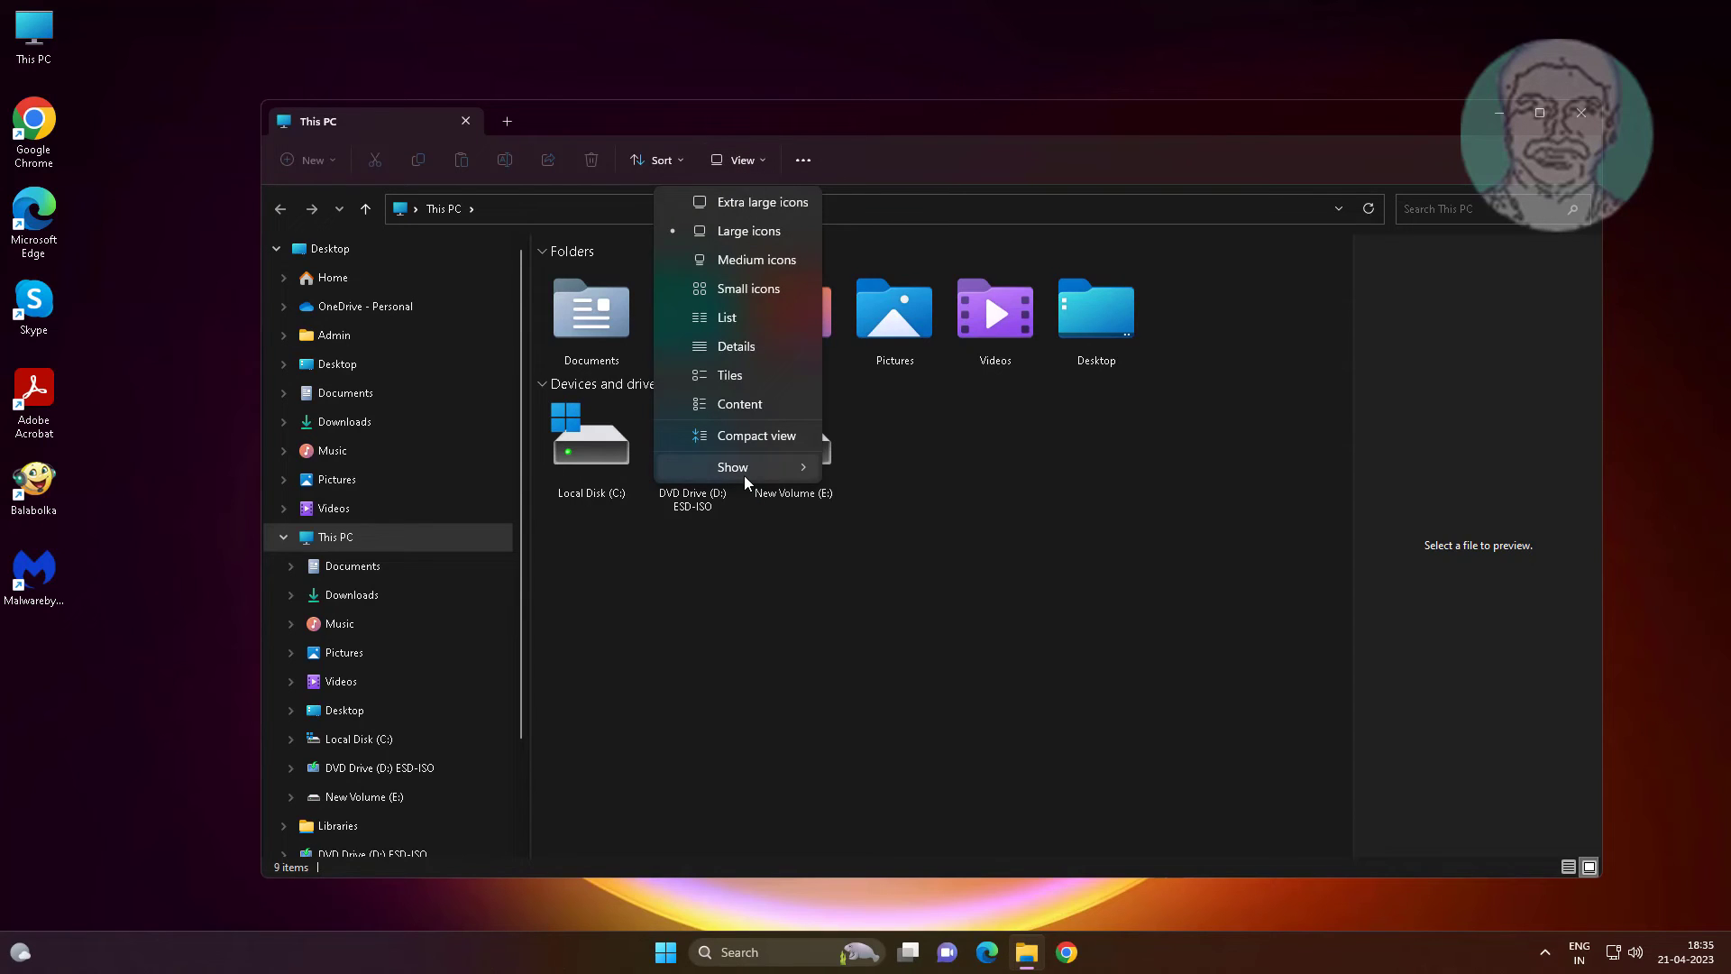
pyautogui.moveTo(732, 466)
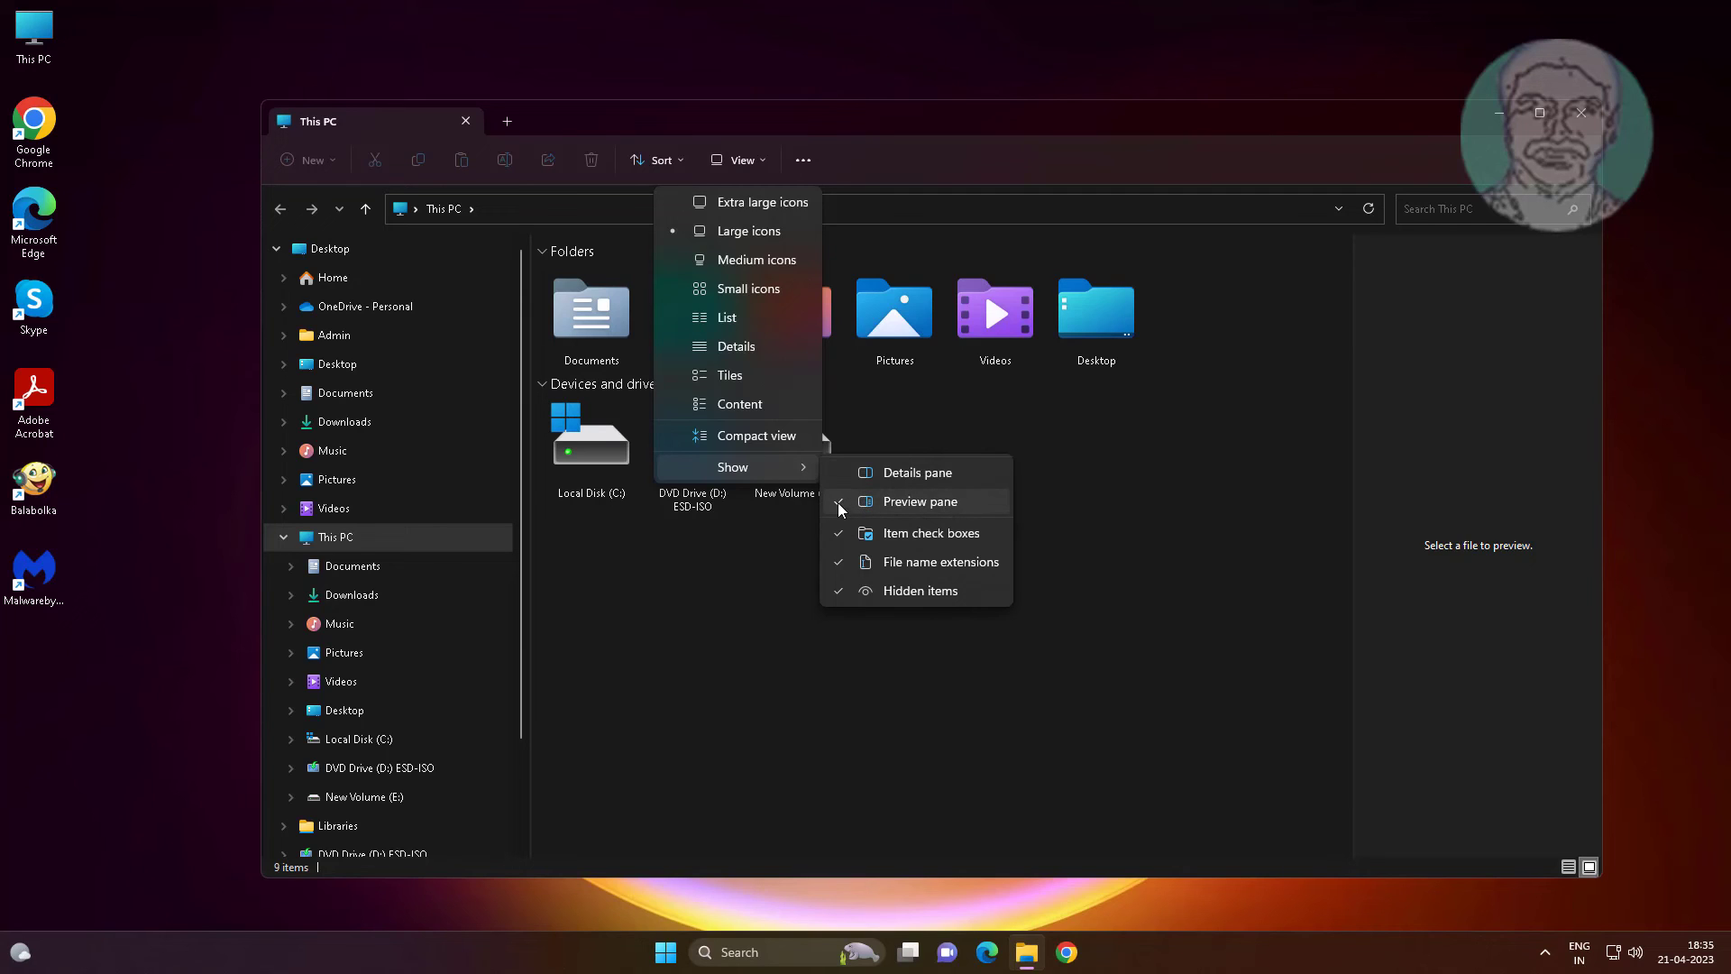
pyautogui.click(918, 501)
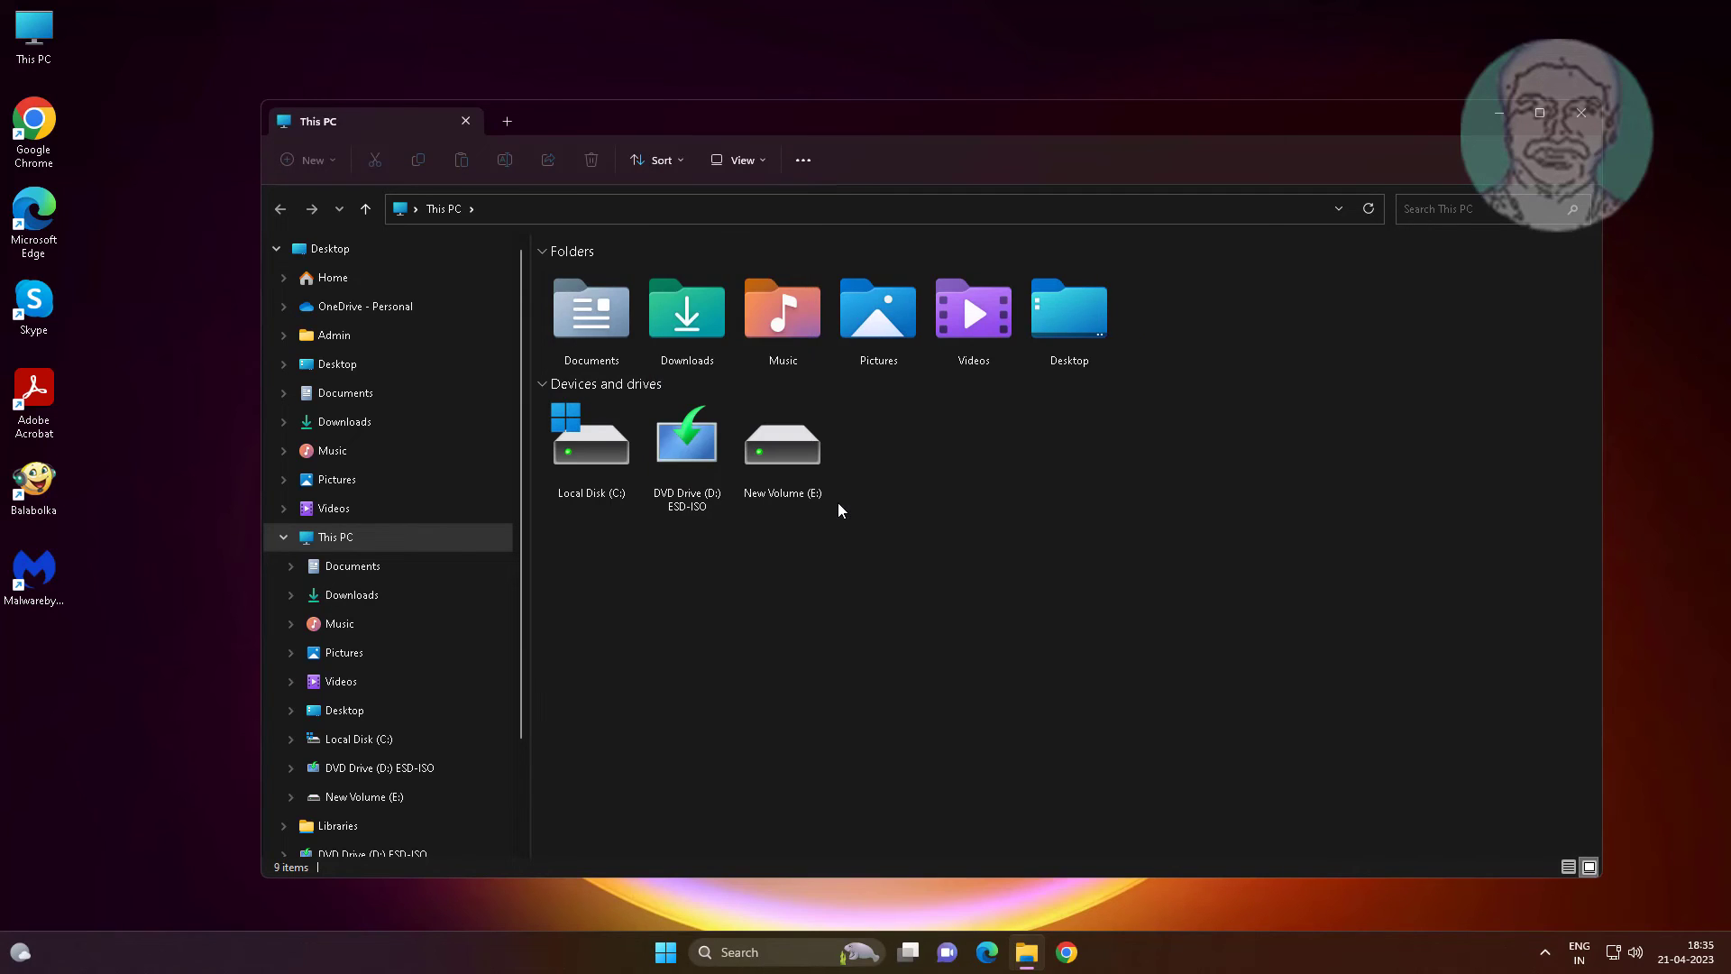
pyautogui.click(737, 159)
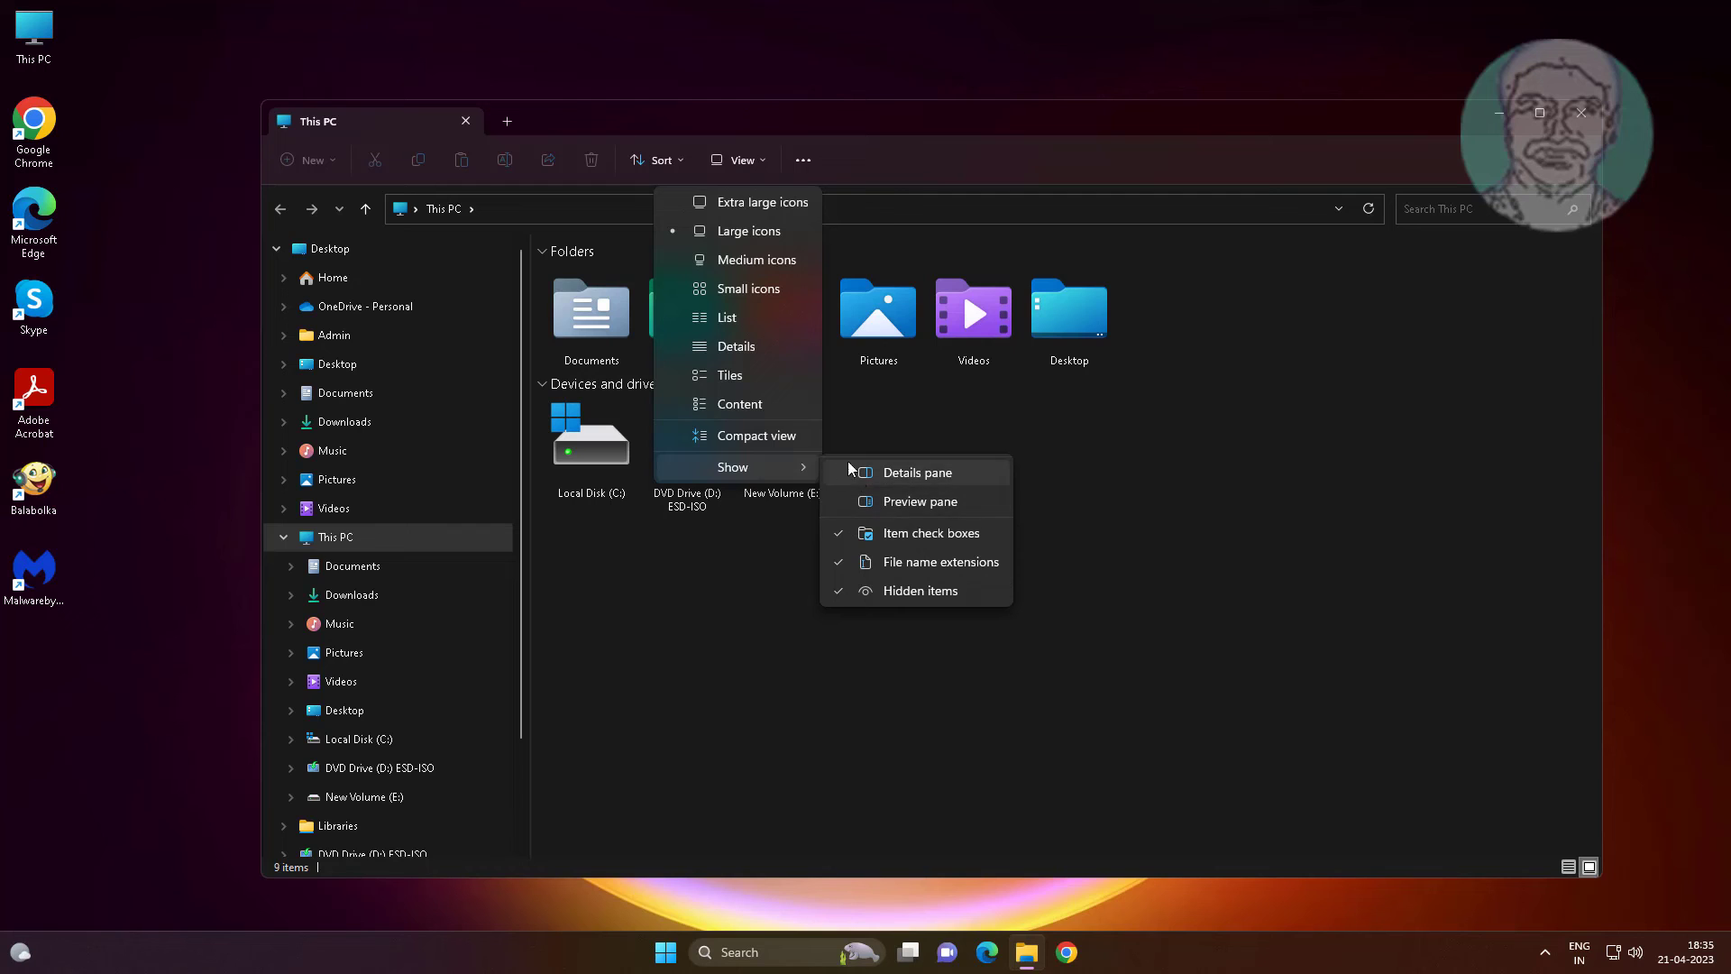
pyautogui.moveTo(870, 501)
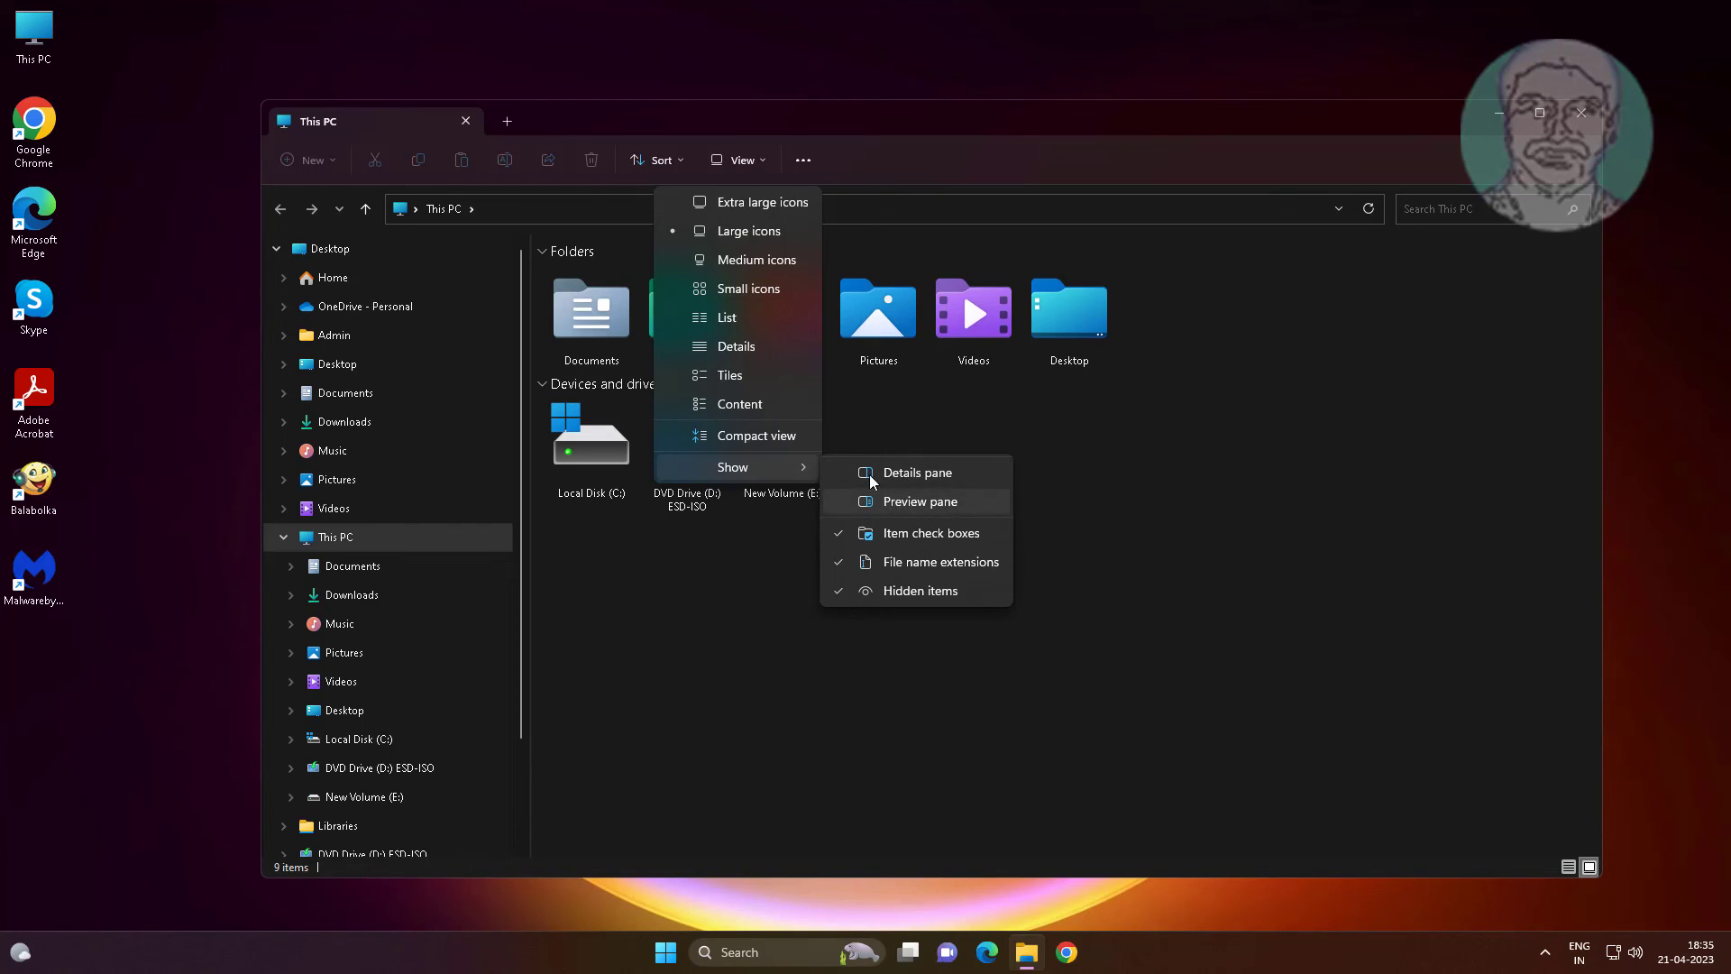
pyautogui.click(1580, 113)
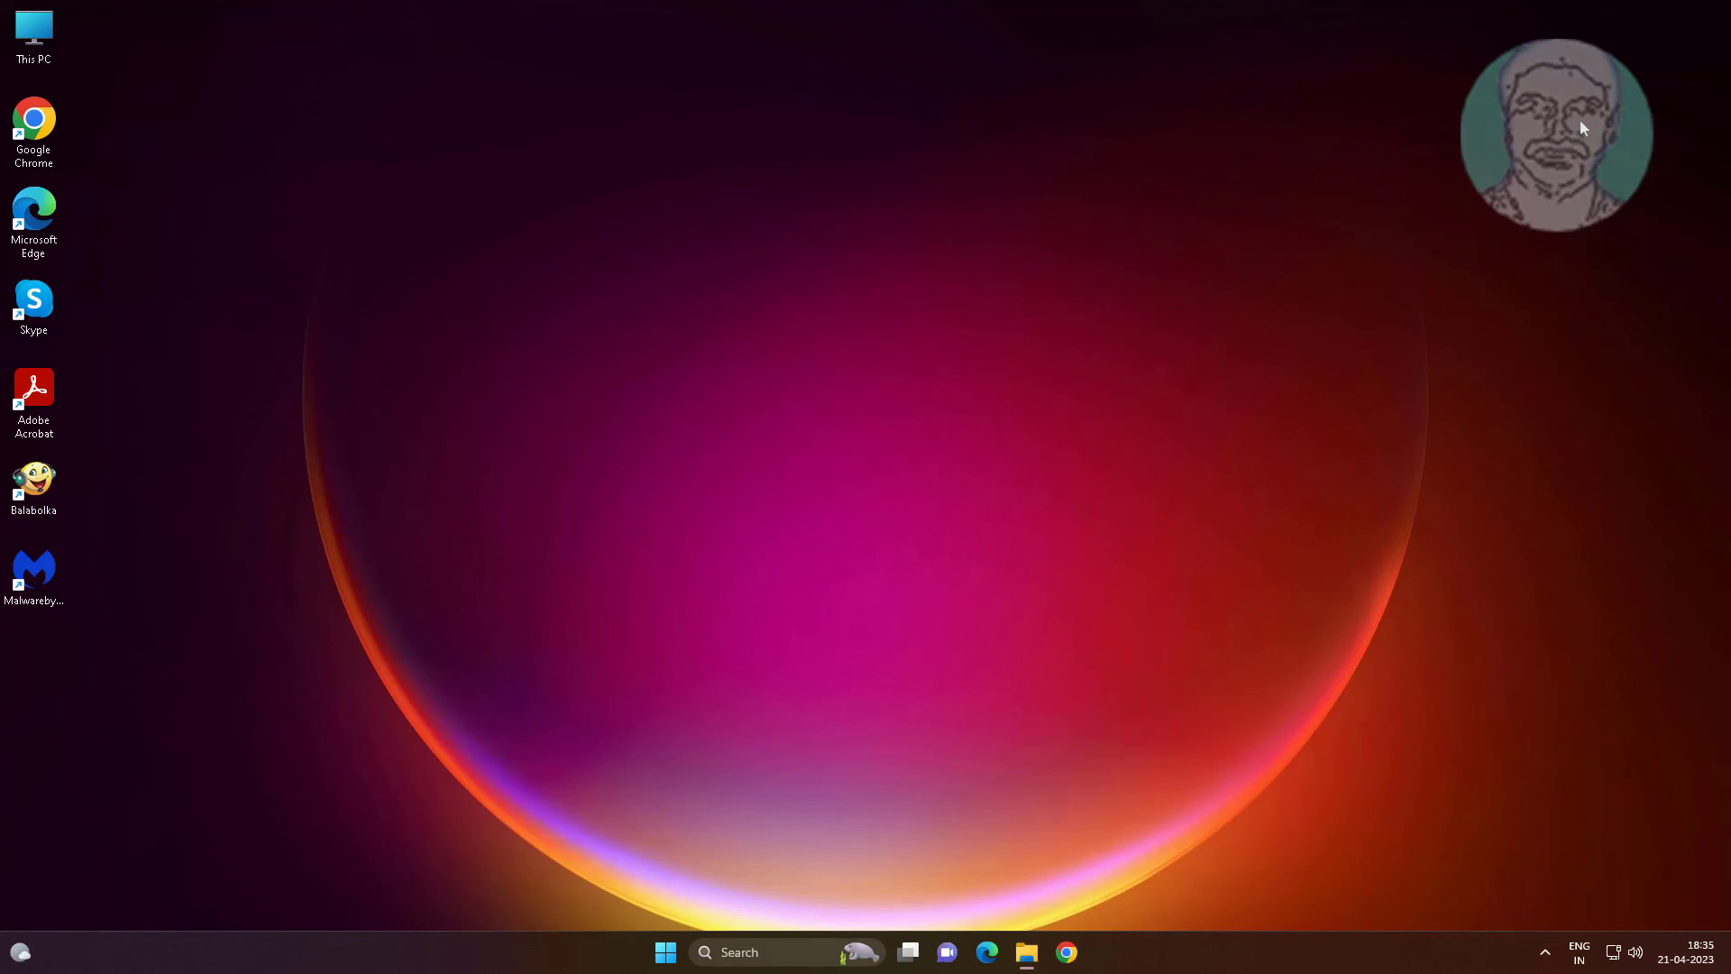